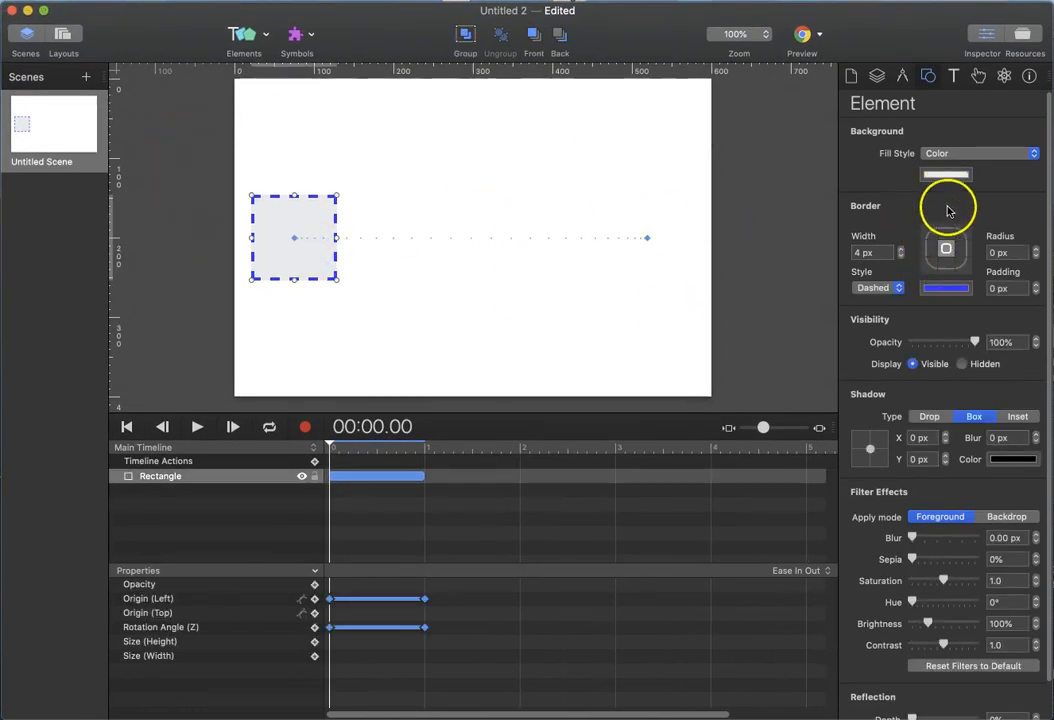
Fill the rectangle with an orange-yellow background colour and play its one-second slide to the right from the start.
left_click(944, 174)
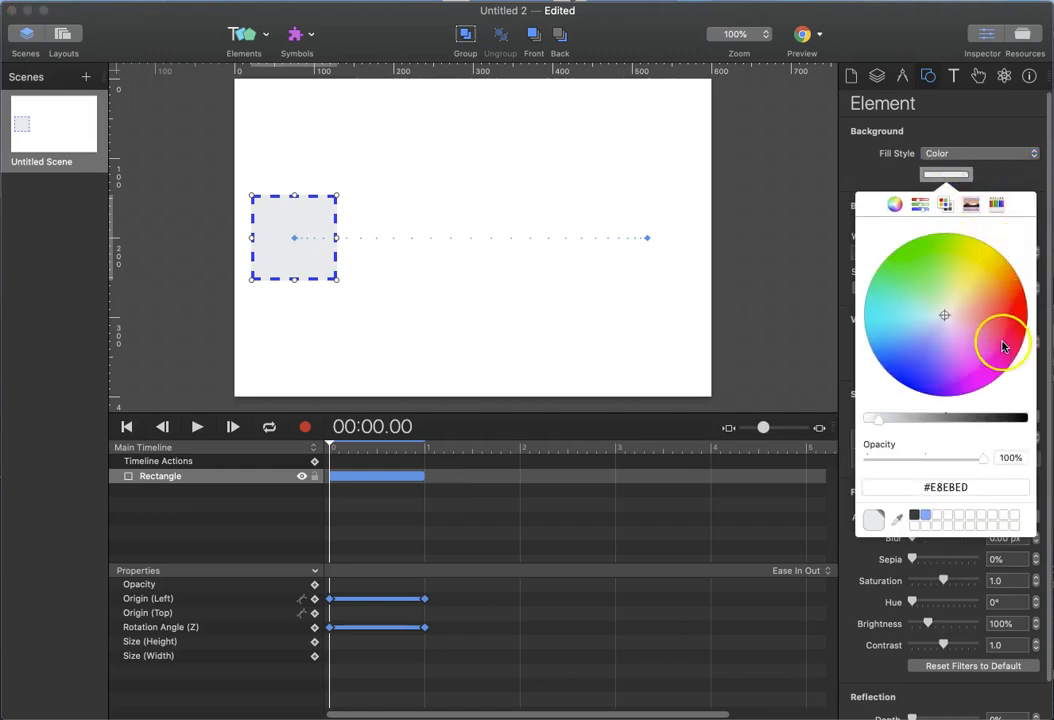
left_click(976, 310)
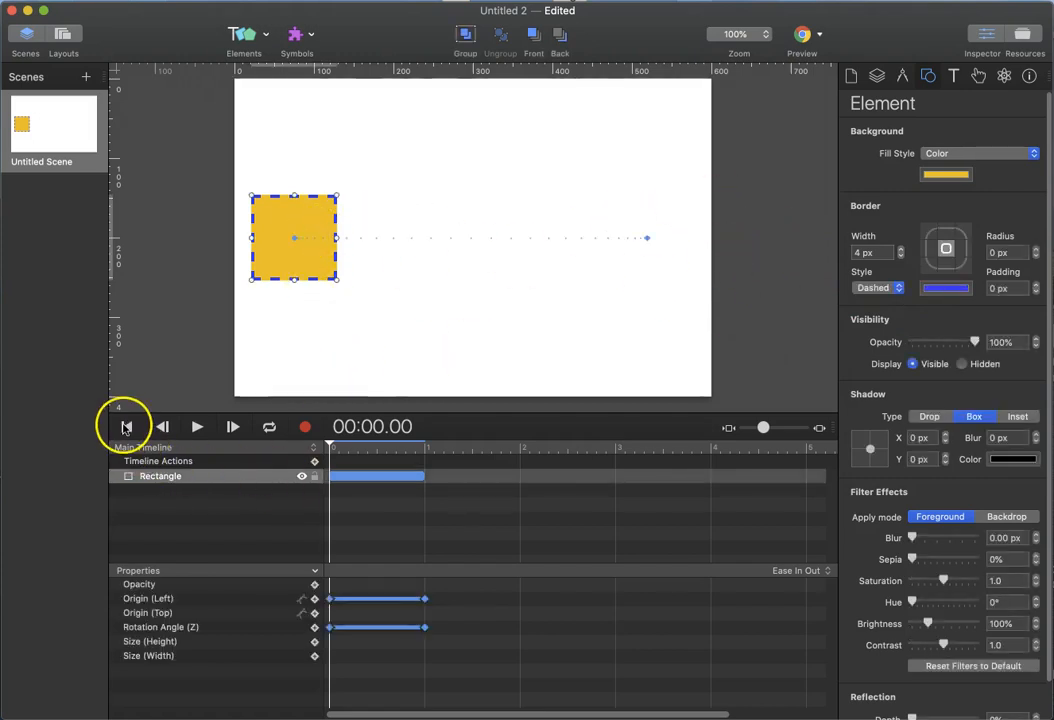
left_click(198, 428)
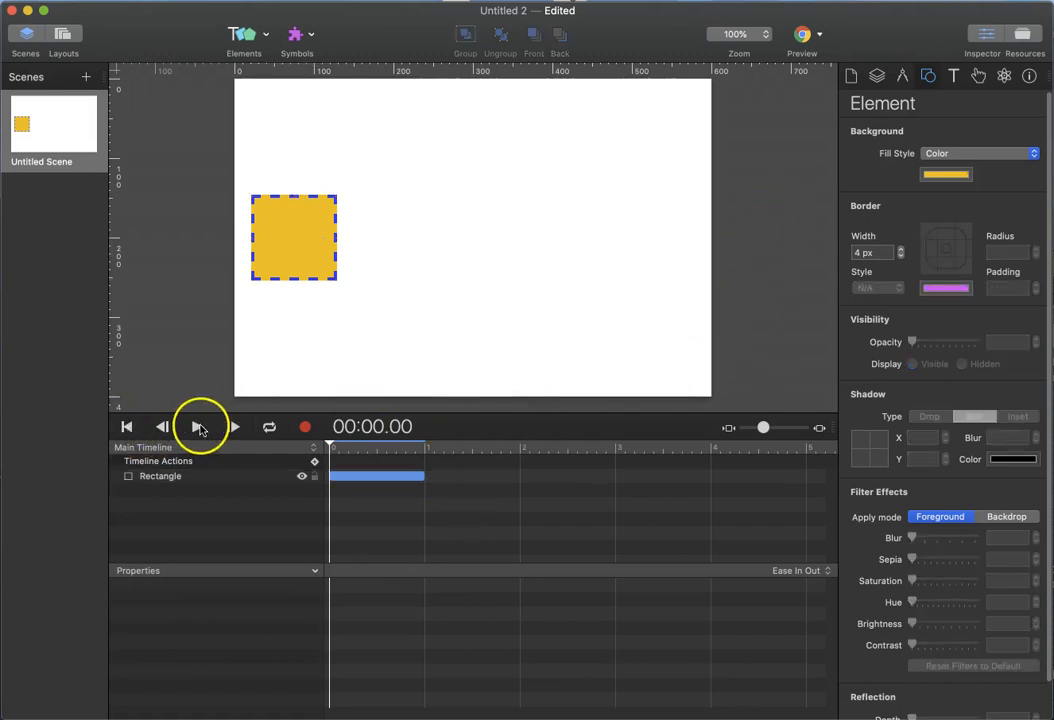
left_click(200, 428)
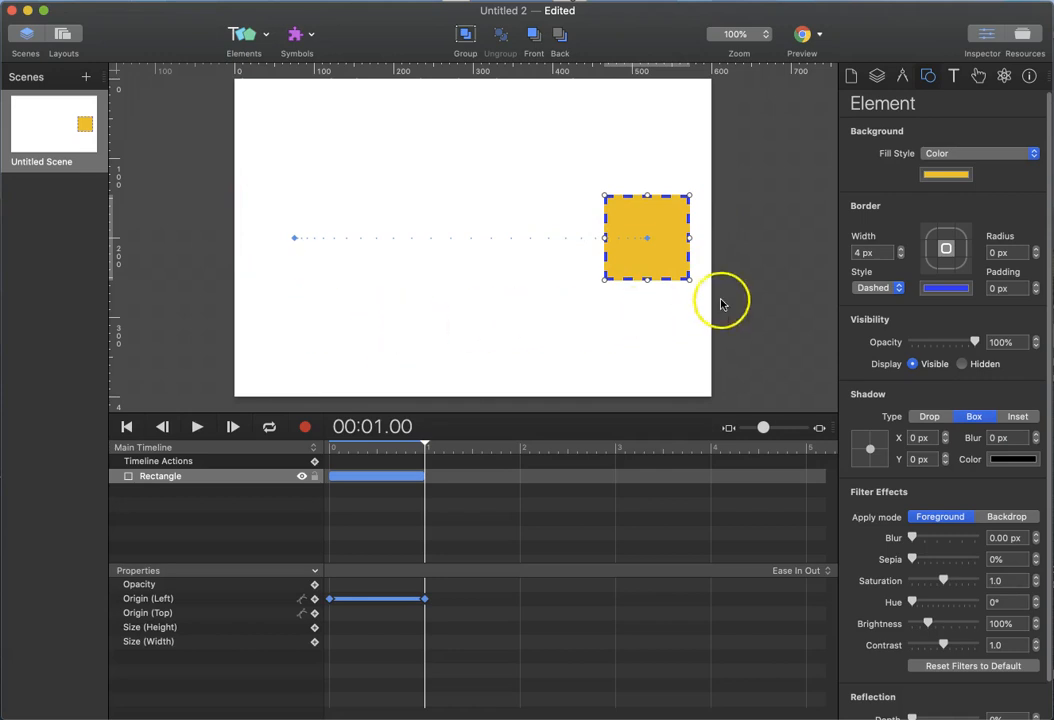
mouse_move(732, 264)
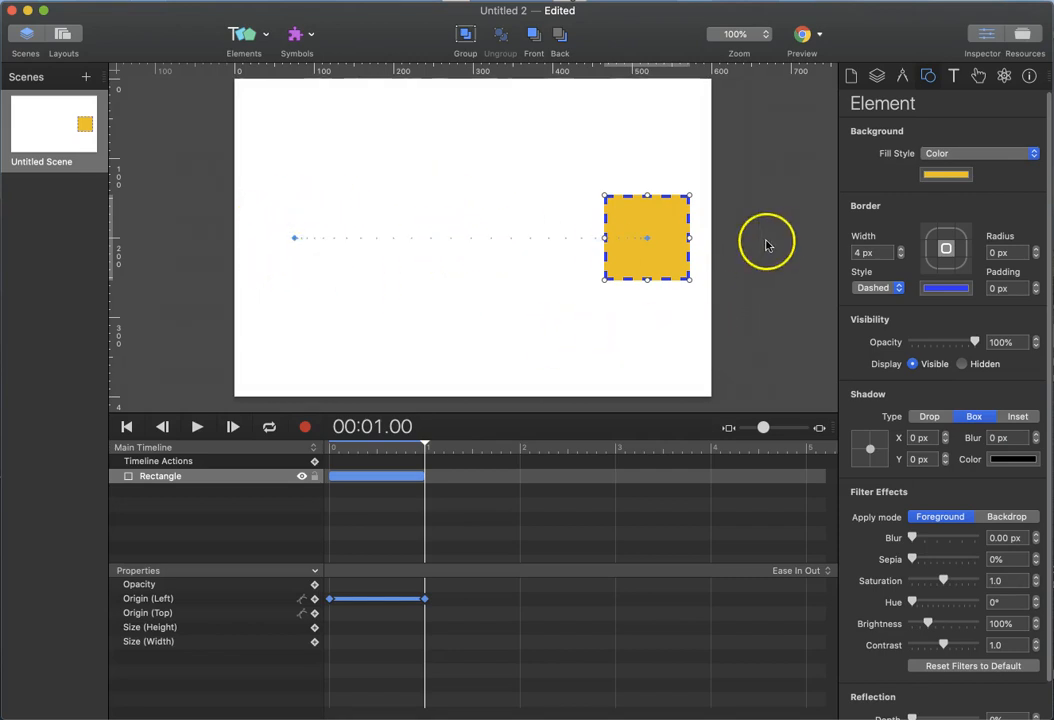
mouse_move(776, 312)
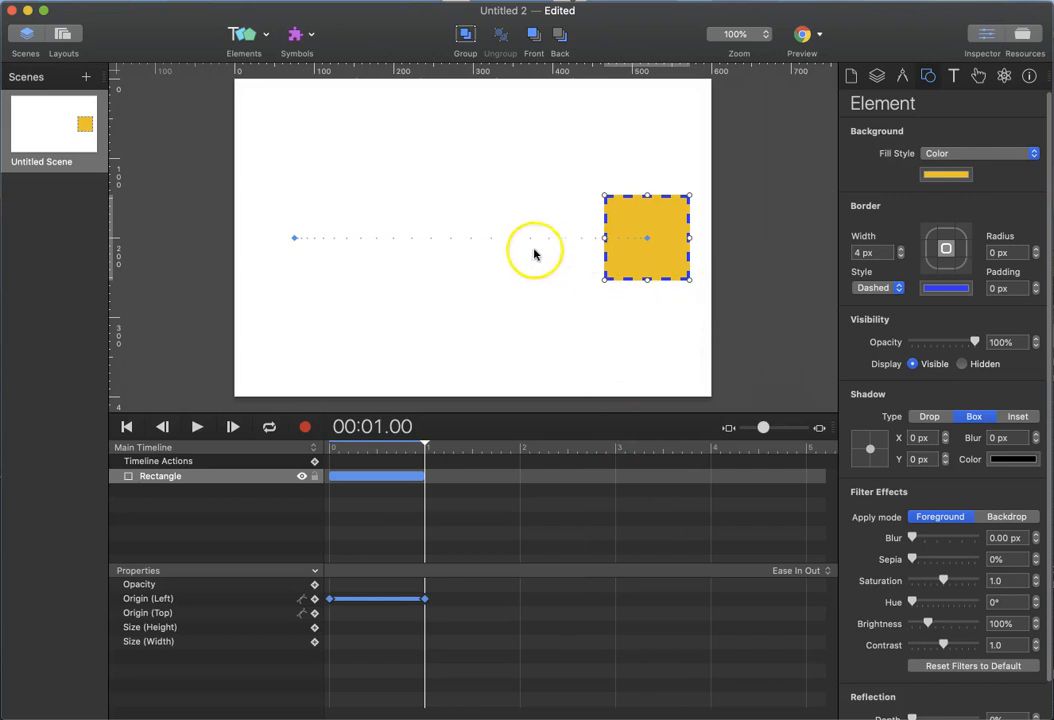
mouse_move(760, 308)
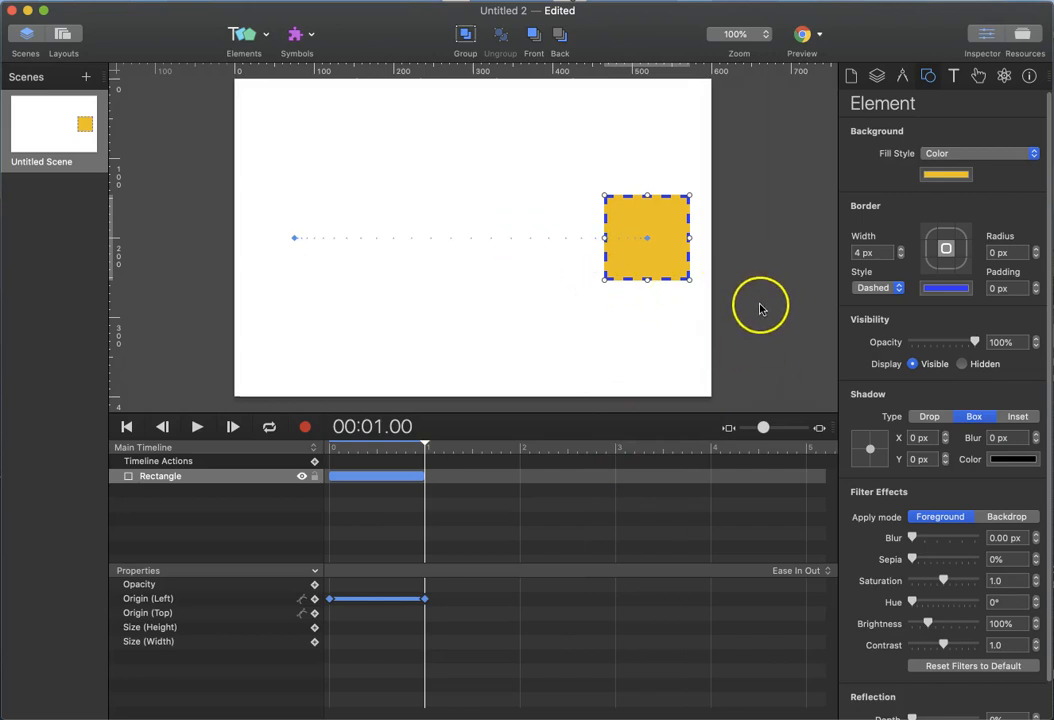
mouse_move(784, 228)
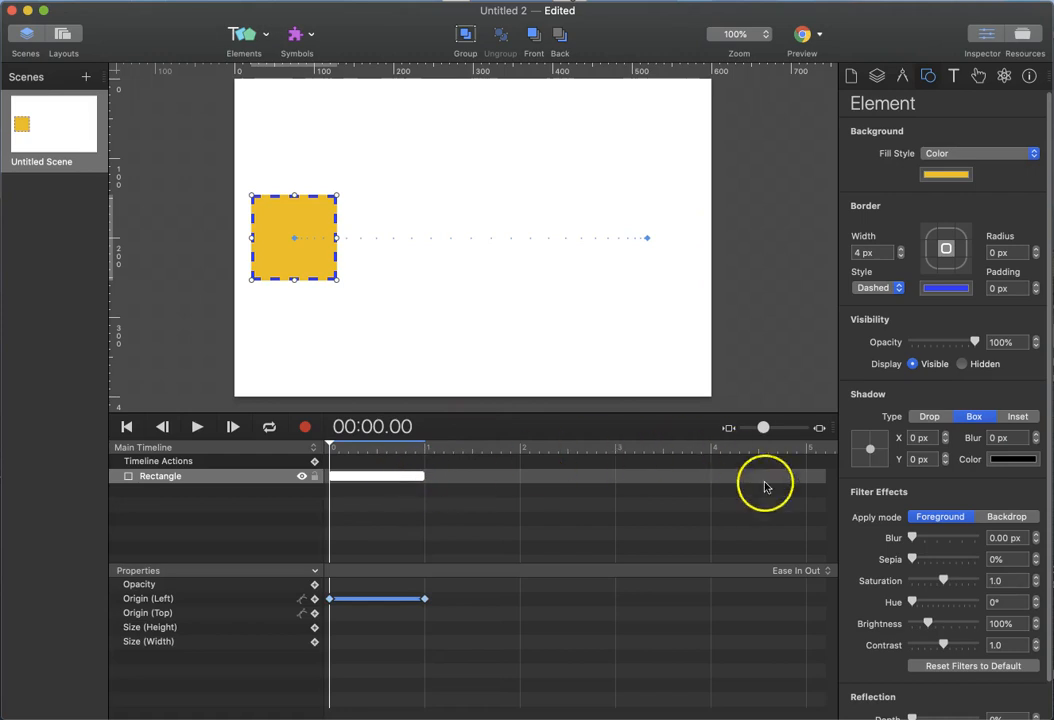
mouse_move(788, 584)
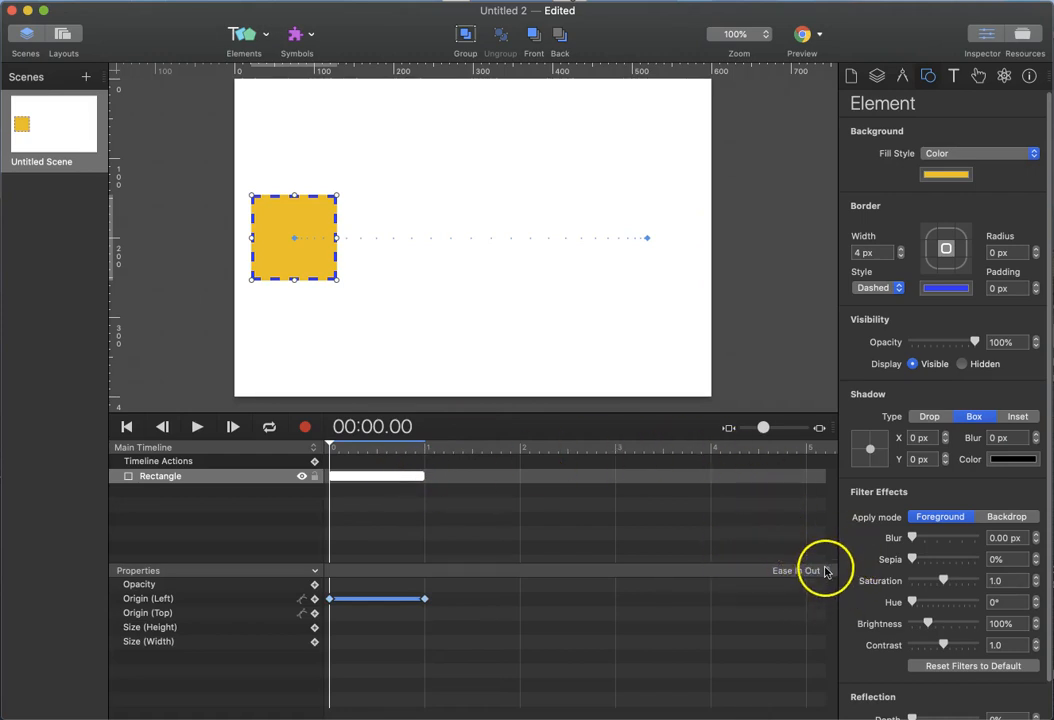
Switch the movement's timing function to Ease In, preview it, then change it to Bounce.
left_click(796, 570)
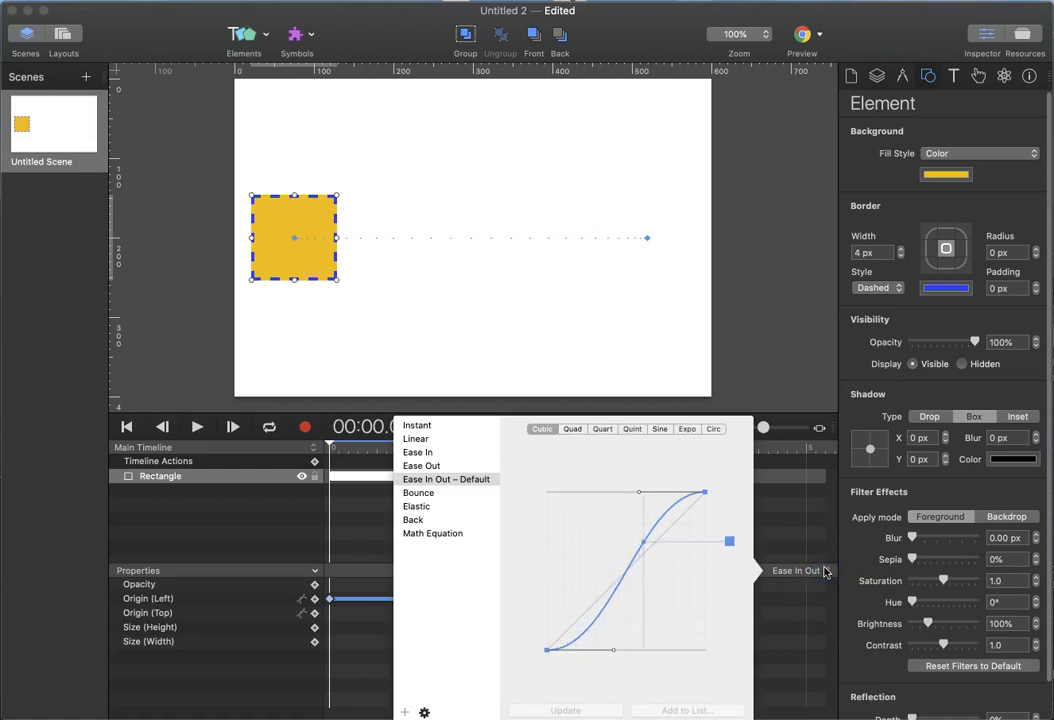
left_click_drag(728, 540, 728, 492)
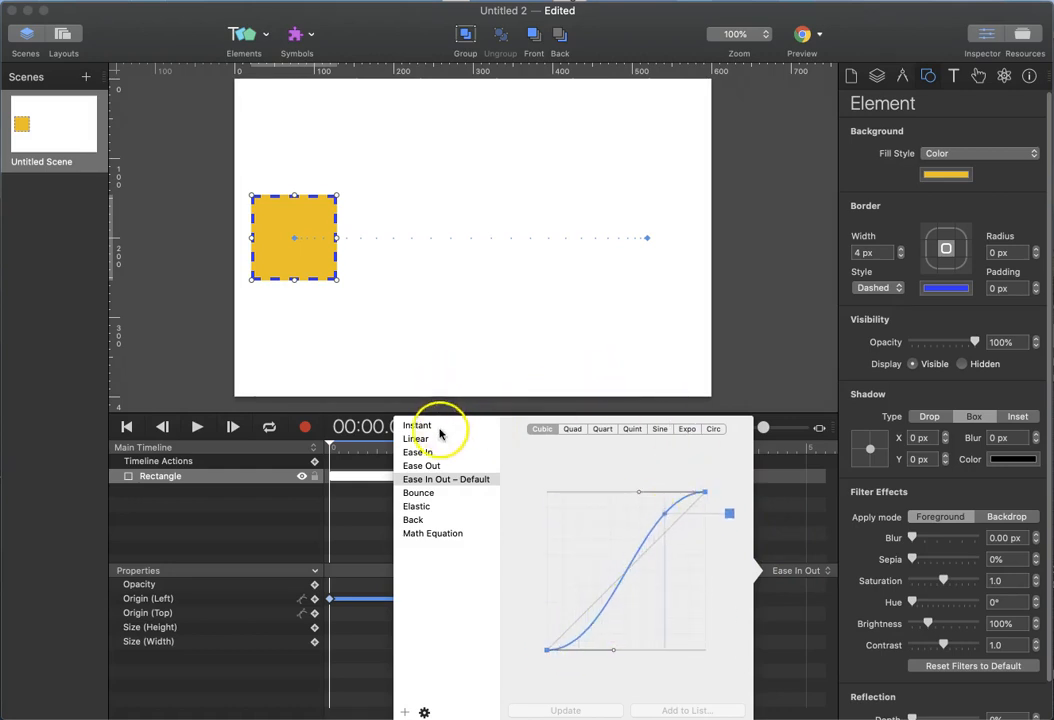
left_click(418, 452)
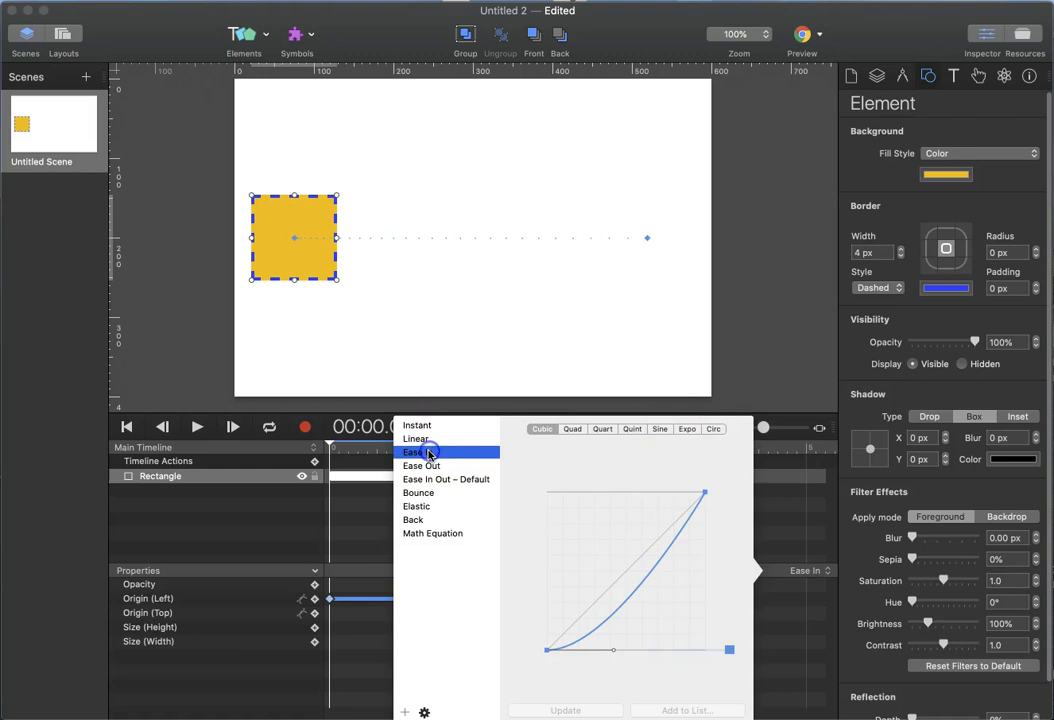
left_click(416, 452)
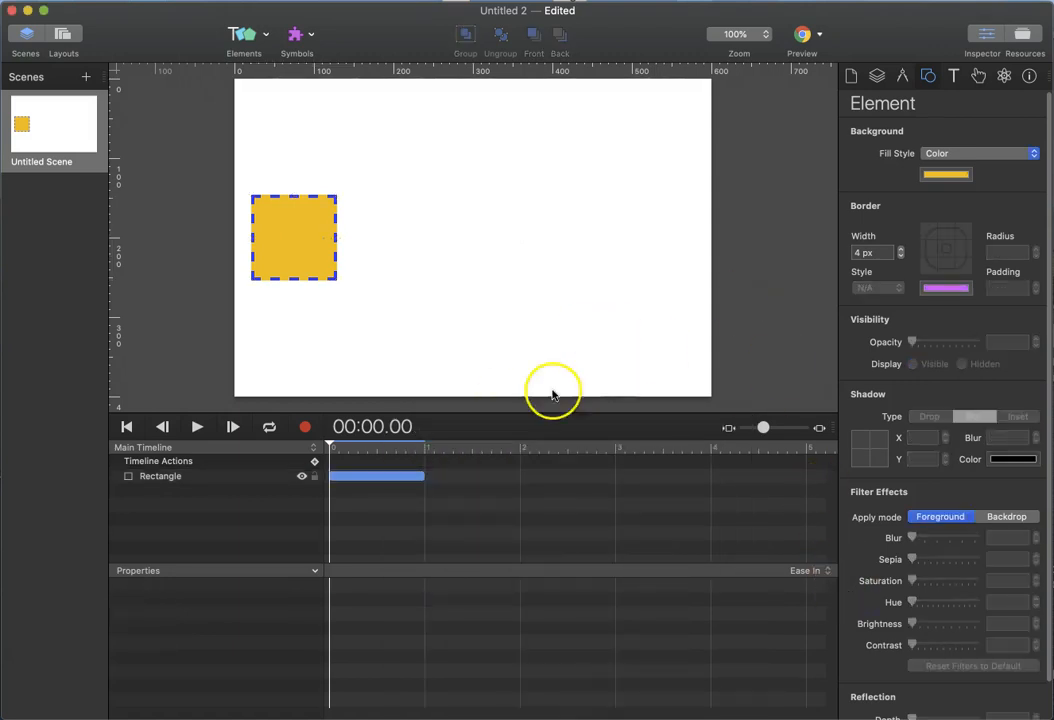
left_click(196, 428)
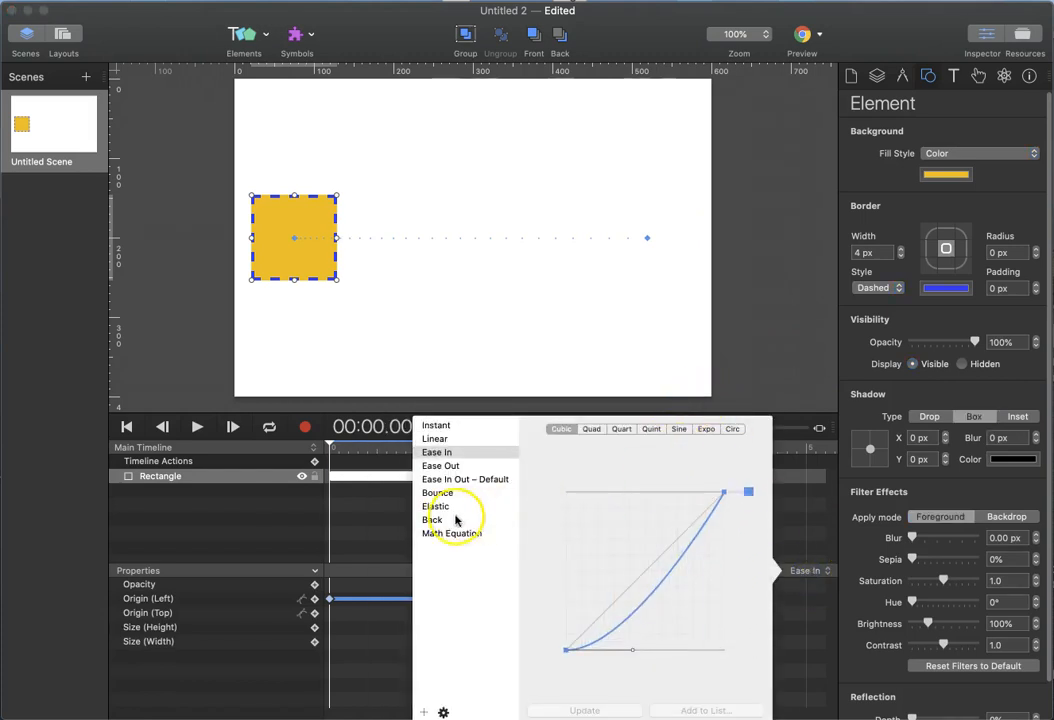
left_click(436, 492)
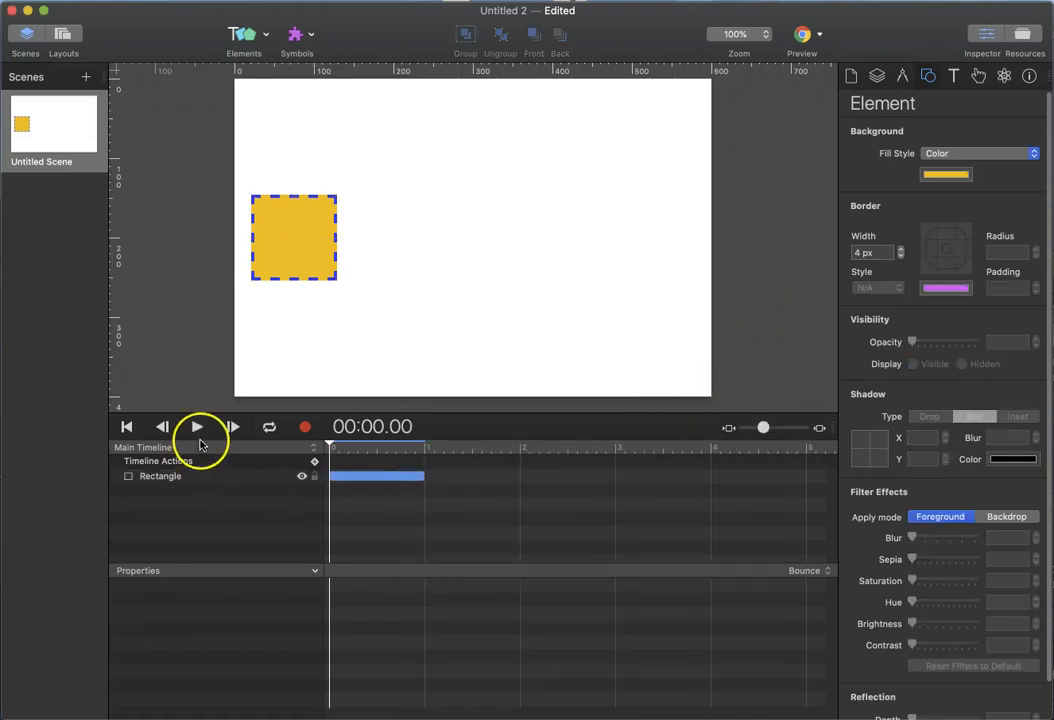
Drag the bounce curve's three control points into lower, taller and sharper rebounds, keeping Bounce as the timing.
left_click(196, 428)
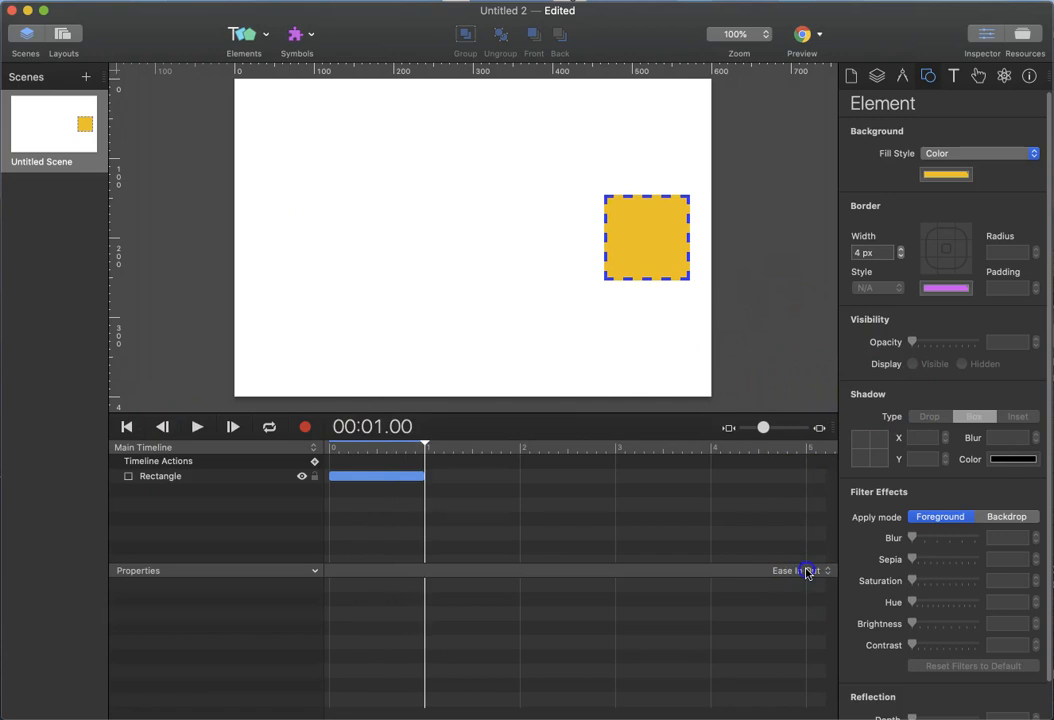
left_click(800, 570)
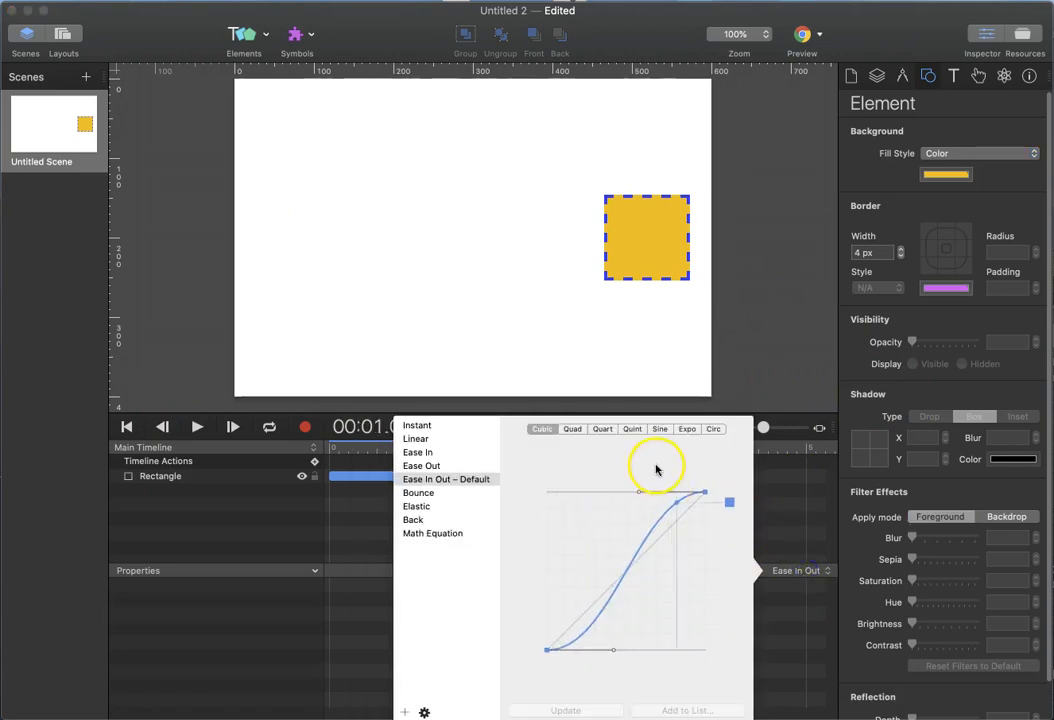
mouse_move(648, 448)
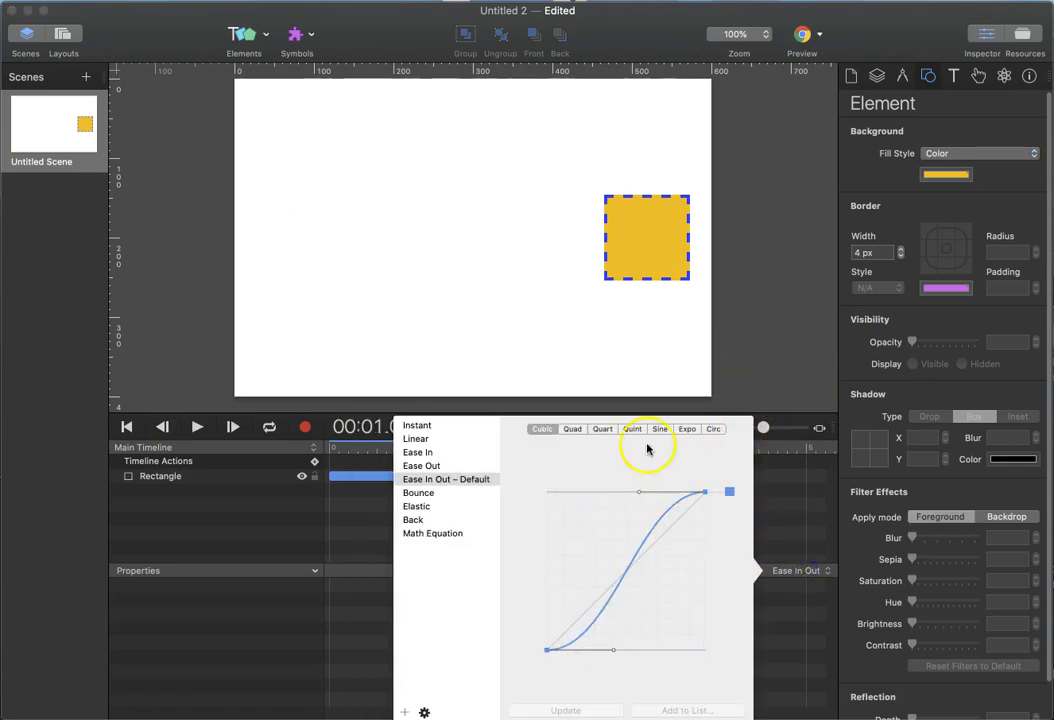
left_click(418, 492)
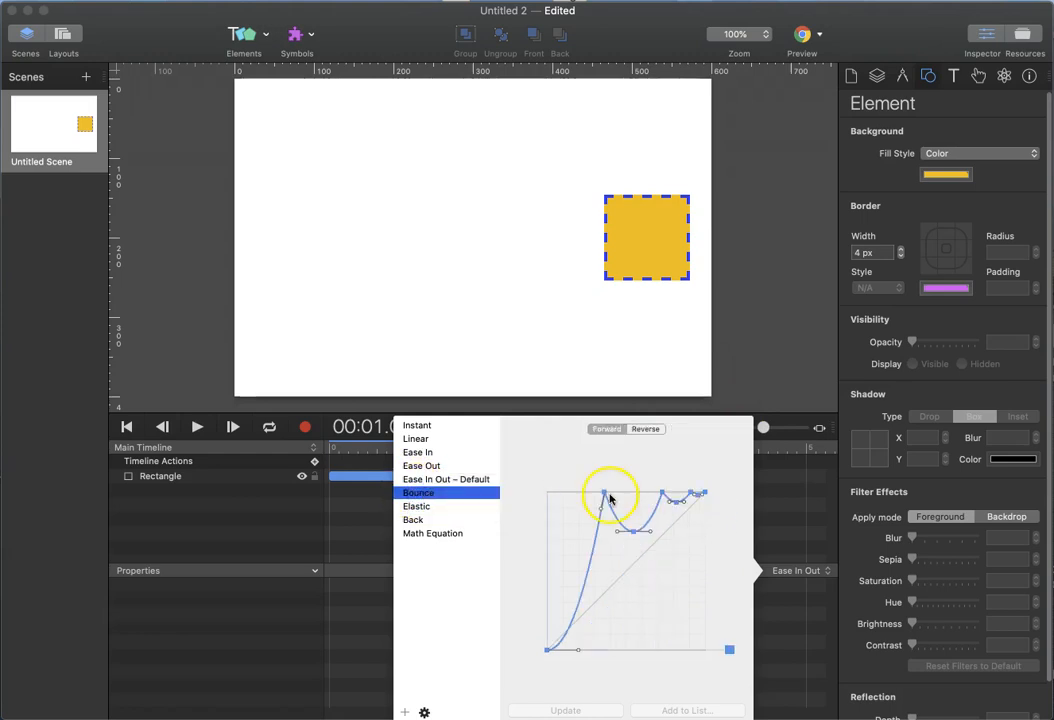
left_click_drag(610, 496, 632, 556)
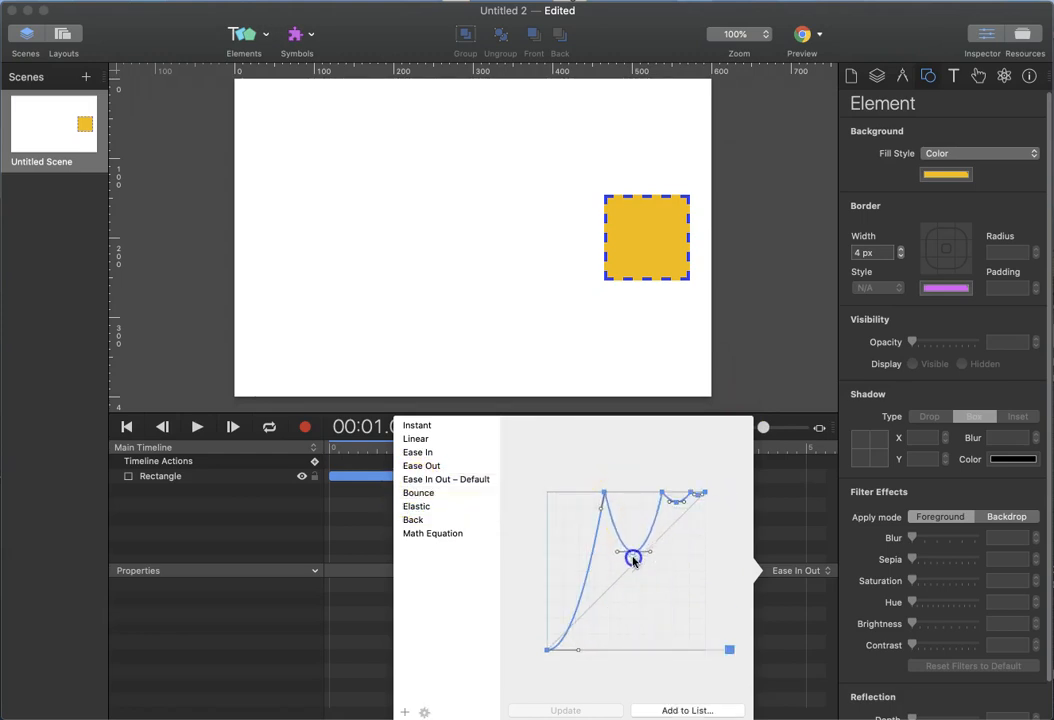
left_click_drag(636, 556, 678, 504)
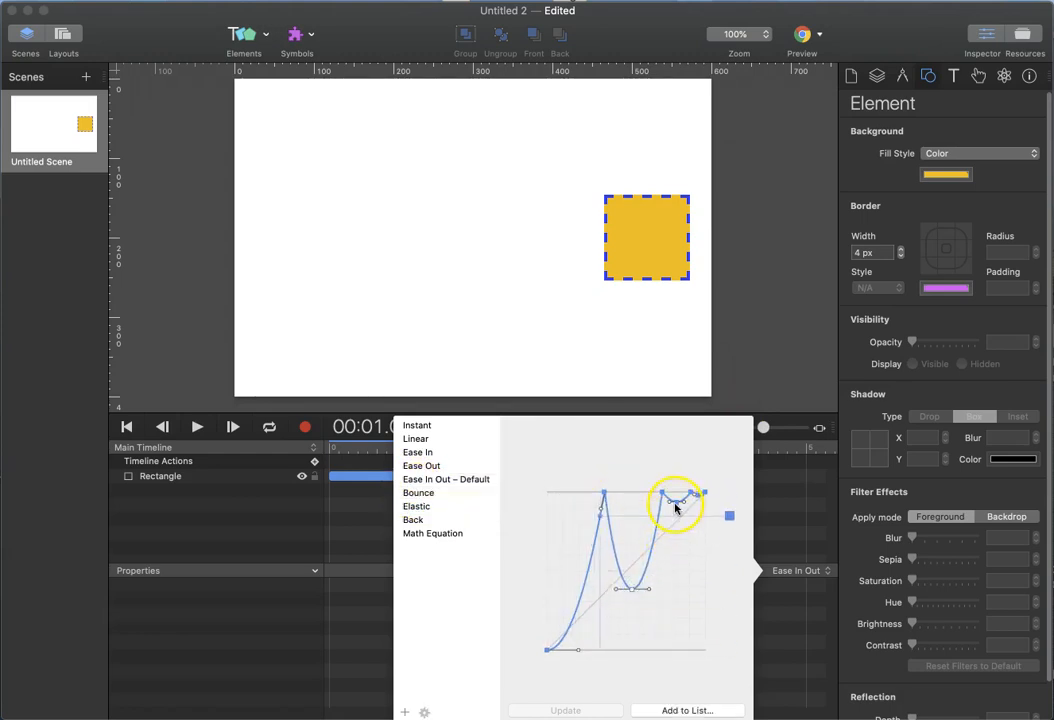
left_click_drag(676, 504, 676, 548)
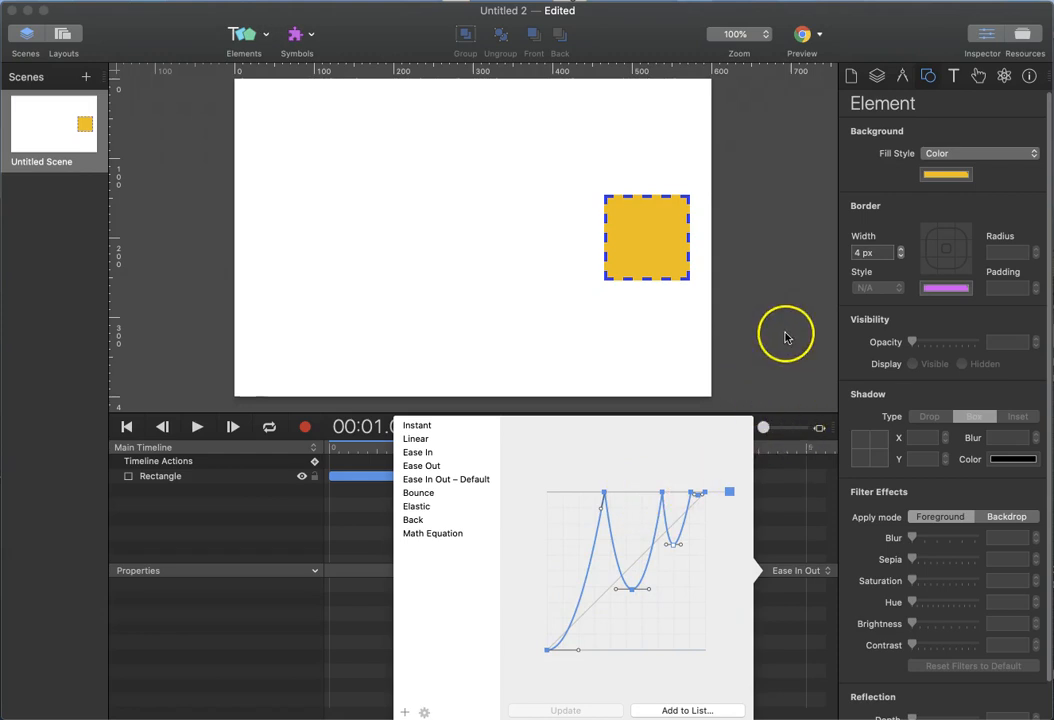
mouse_move(784, 320)
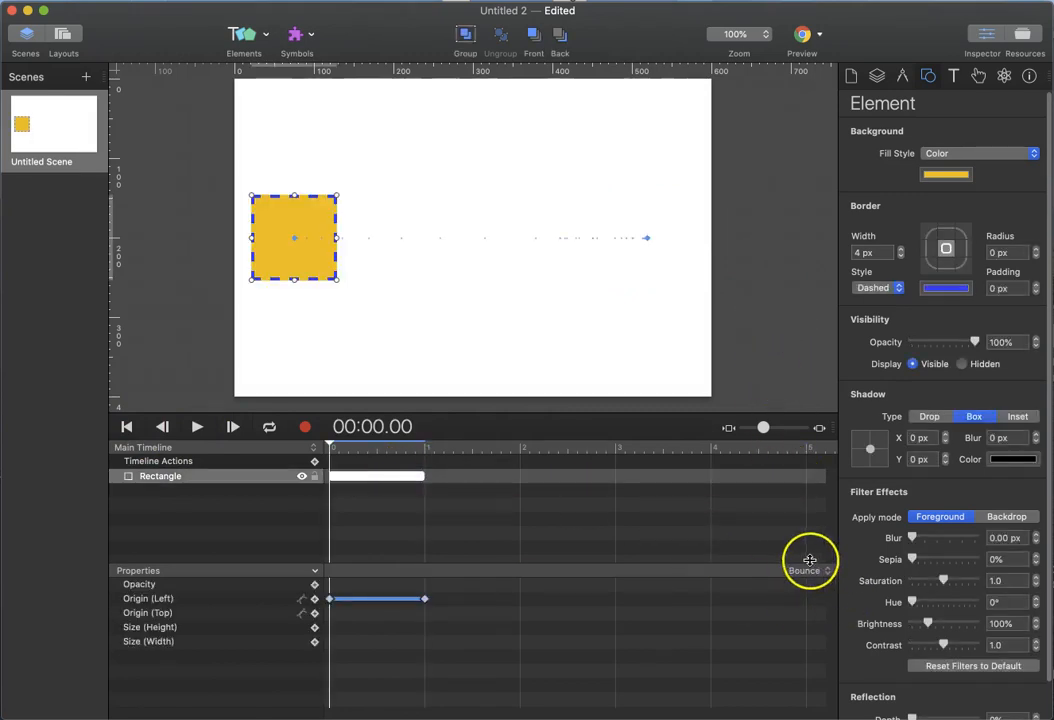
left_click(804, 570)
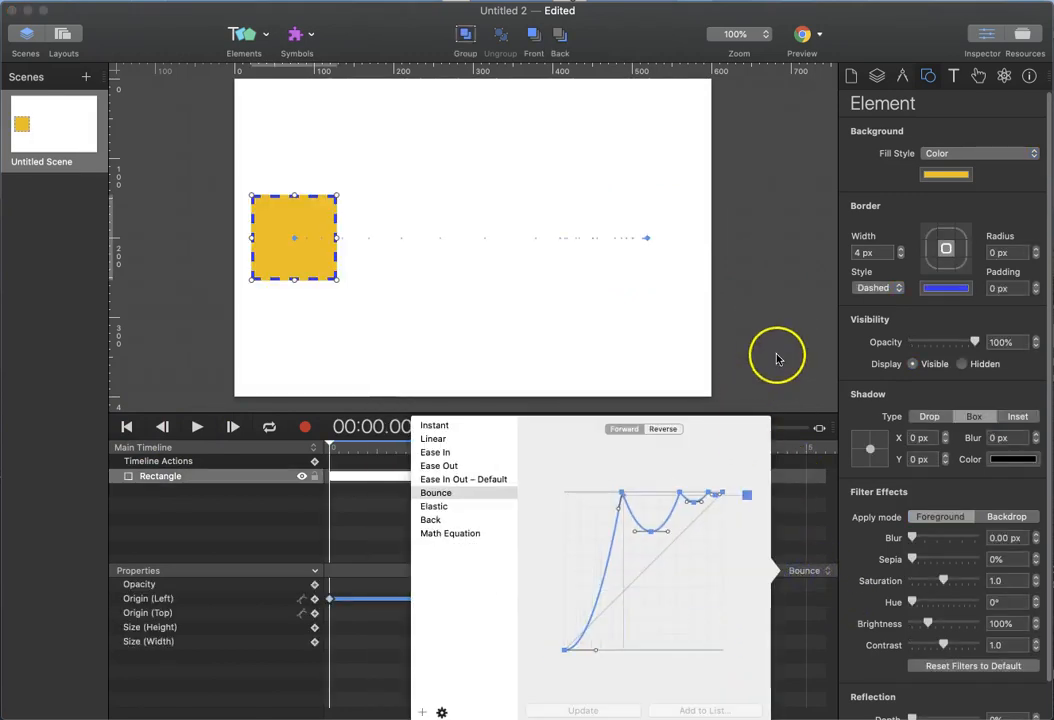
mouse_move(756, 358)
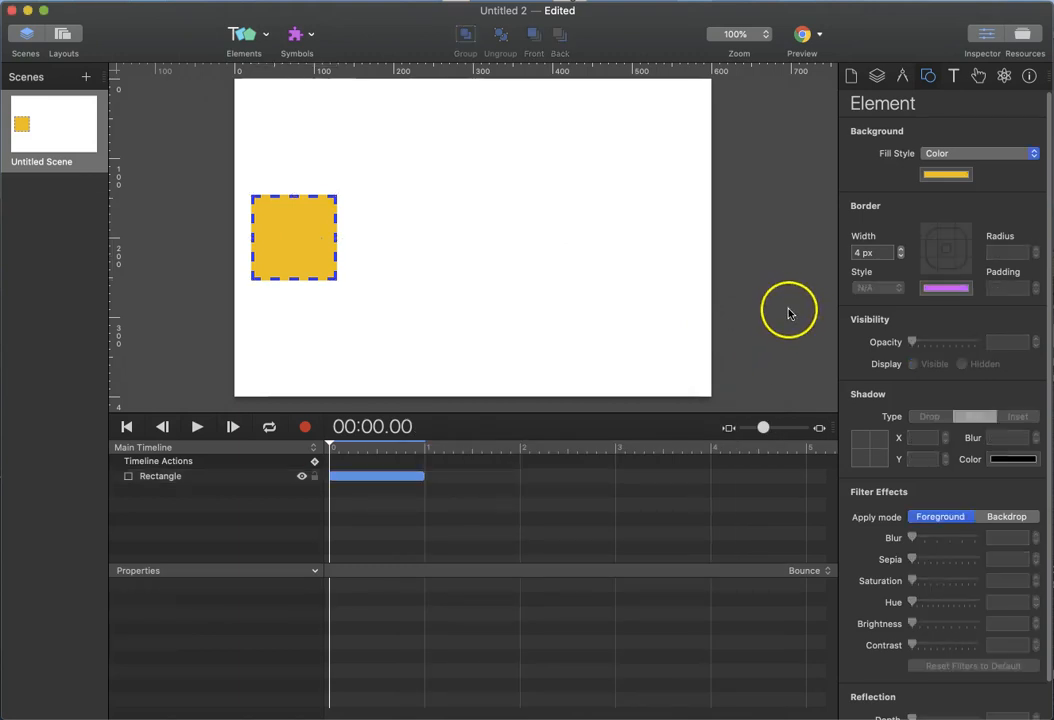
mouse_move(796, 318)
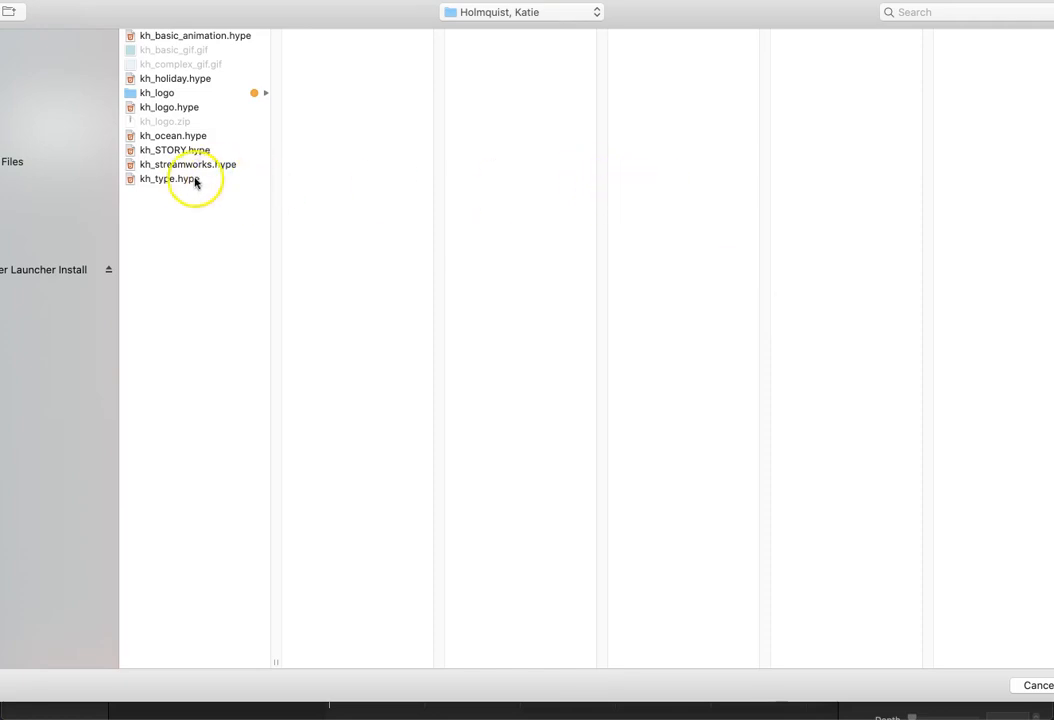
Open the bubly logo document from the file list, play its animation and select the letter b and bubble elements.
left_click(168, 108)
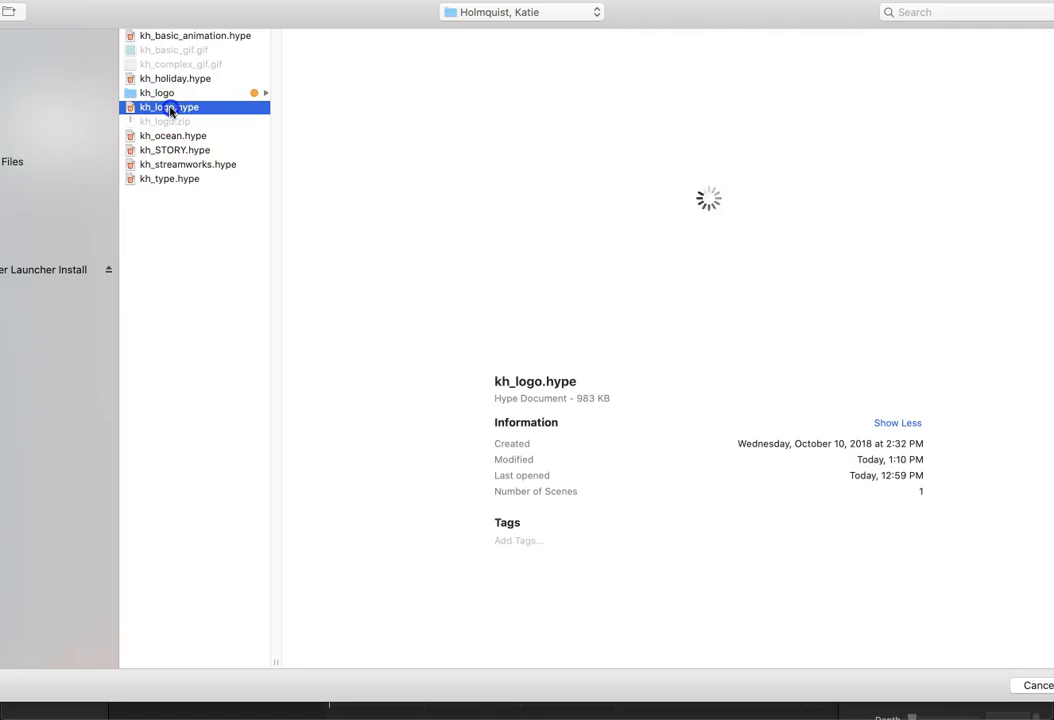
double_click(168, 108)
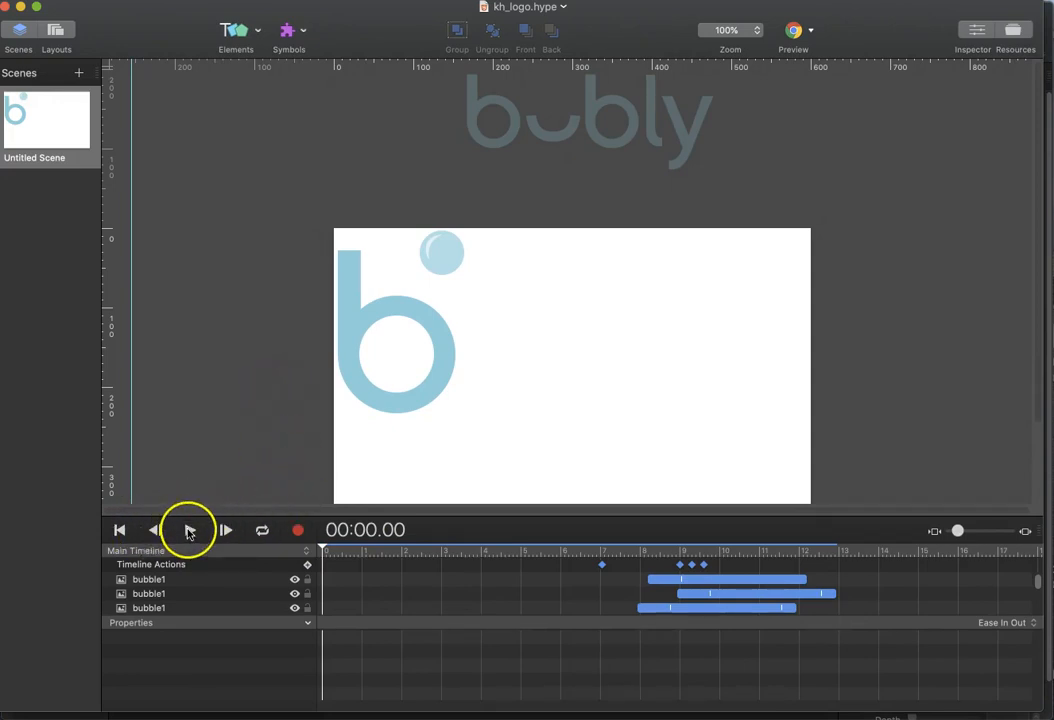
left_click(190, 530)
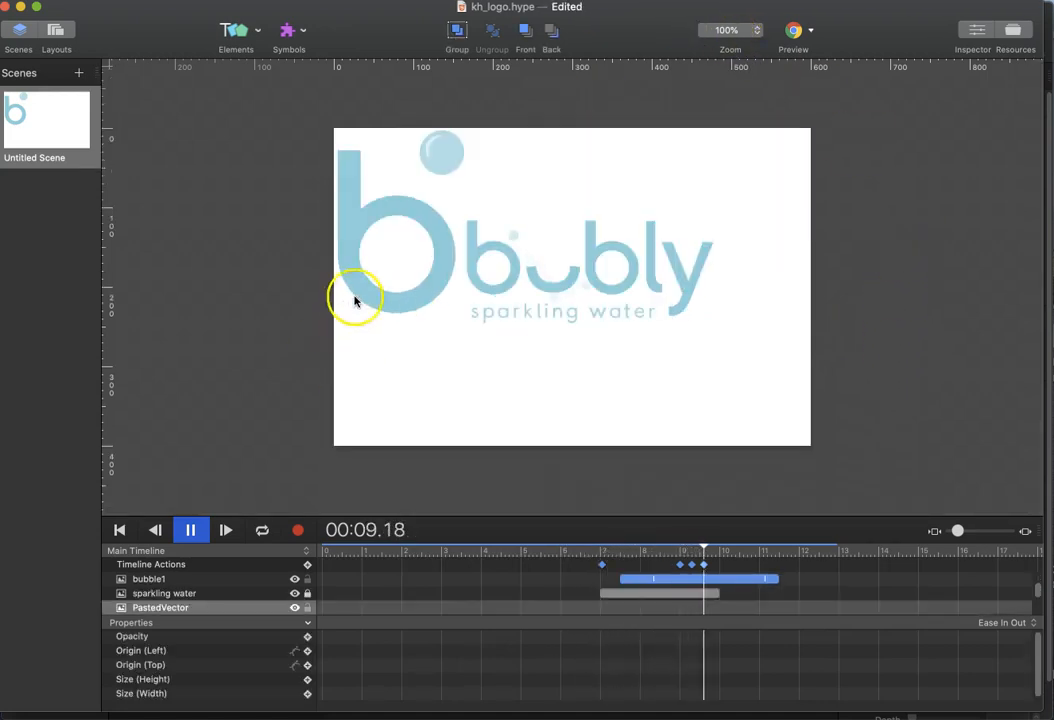
left_click(190, 530)
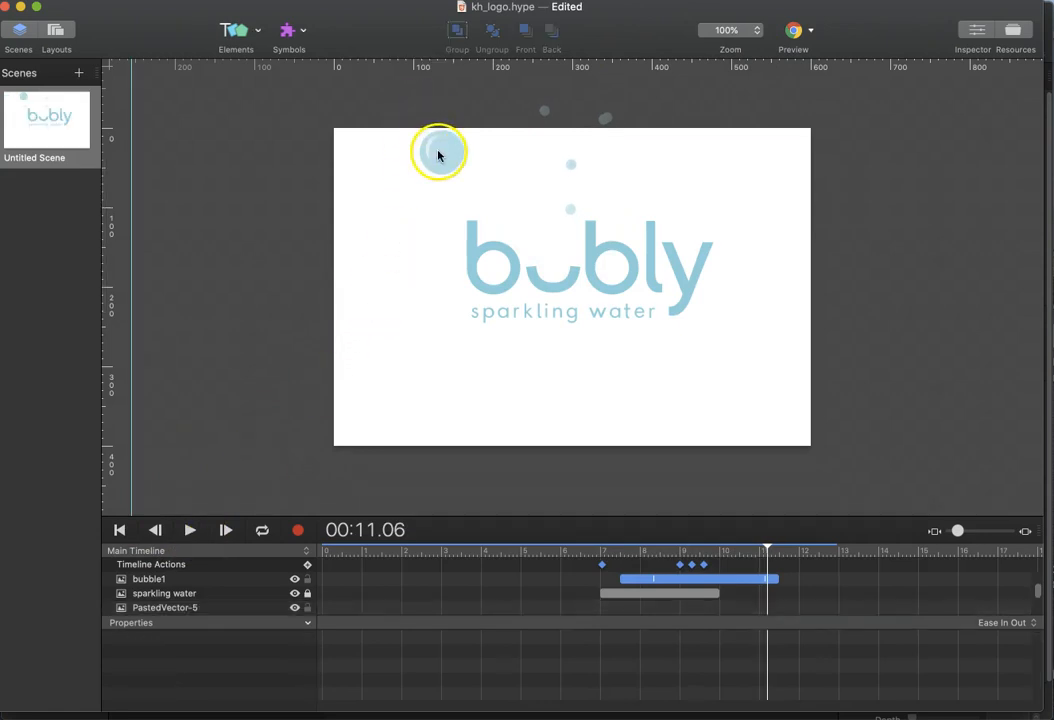
left_click(440, 152)
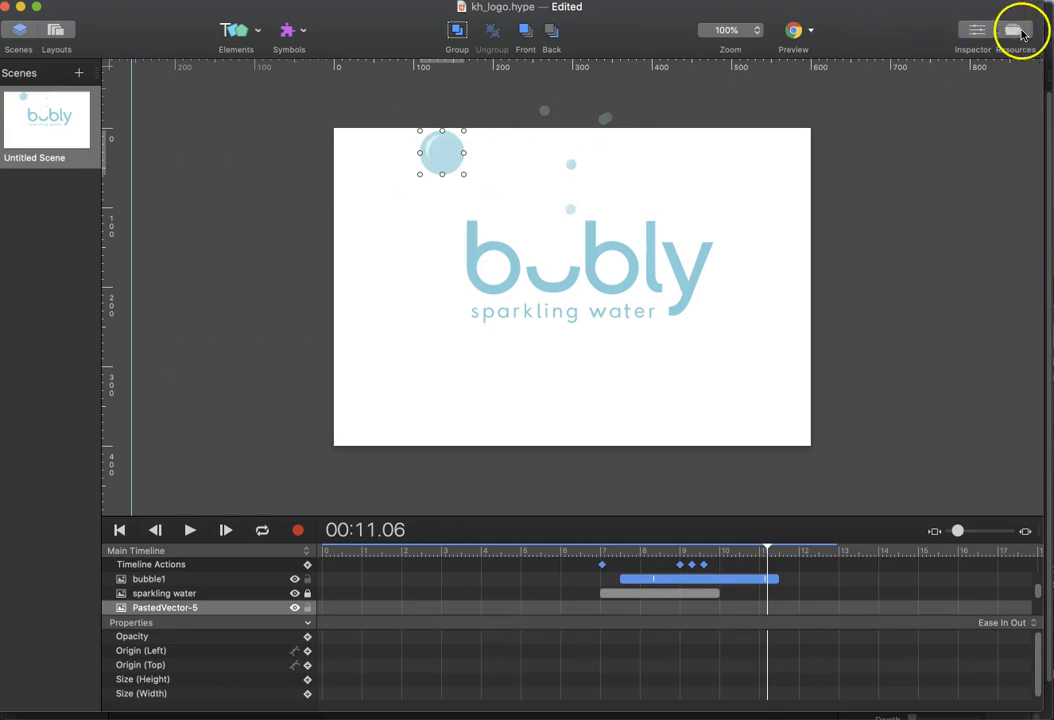
Toggle the resource library, then rewind and play the logo animation from the beginning.
left_click(1016, 30)
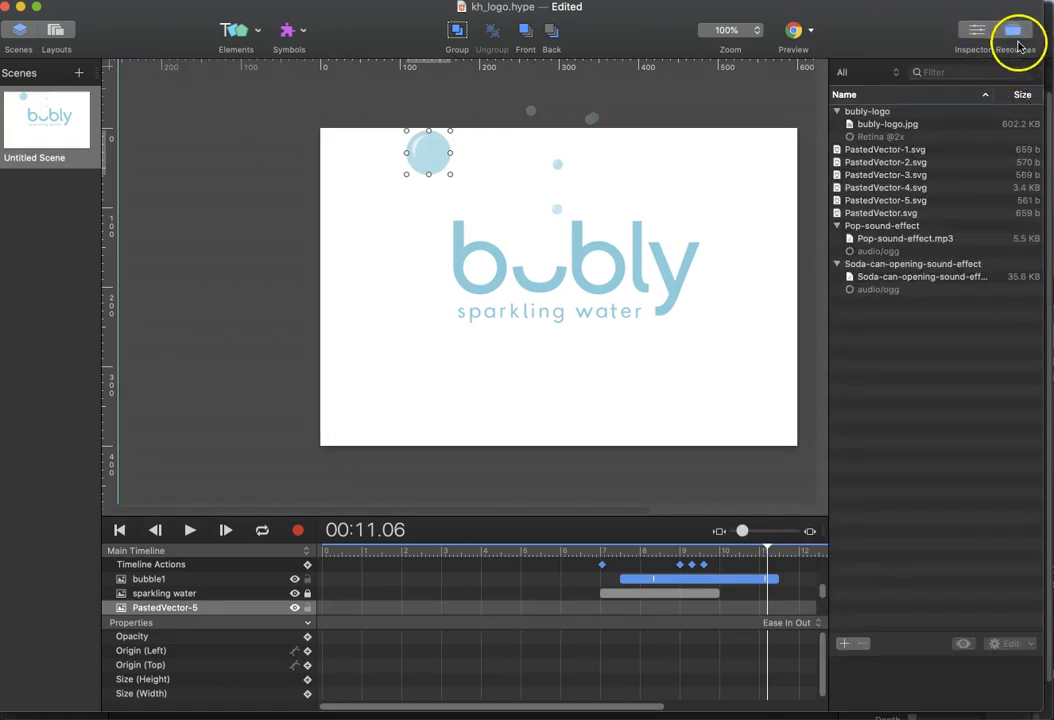
left_click(1012, 30)
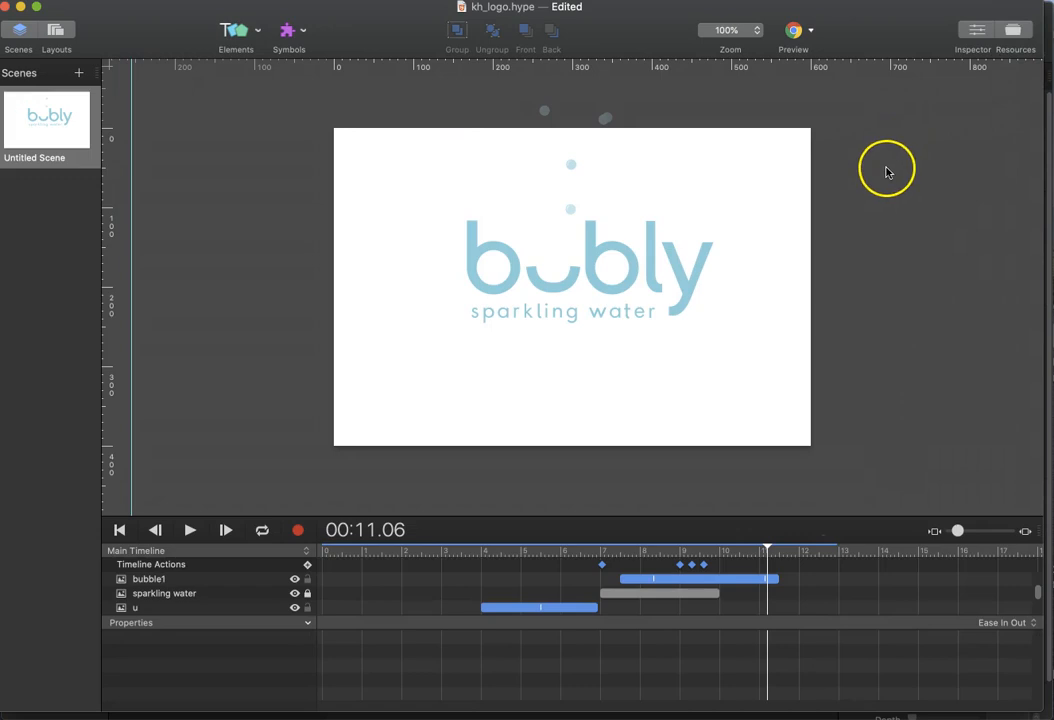
left_click(120, 530)
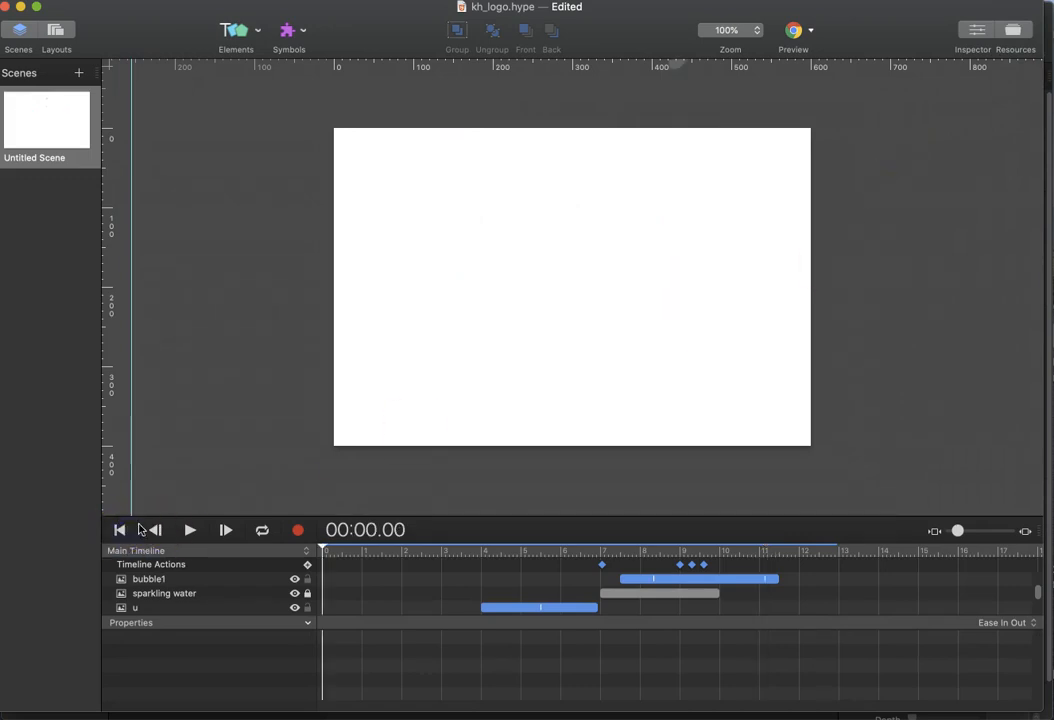
mouse_move(190, 530)
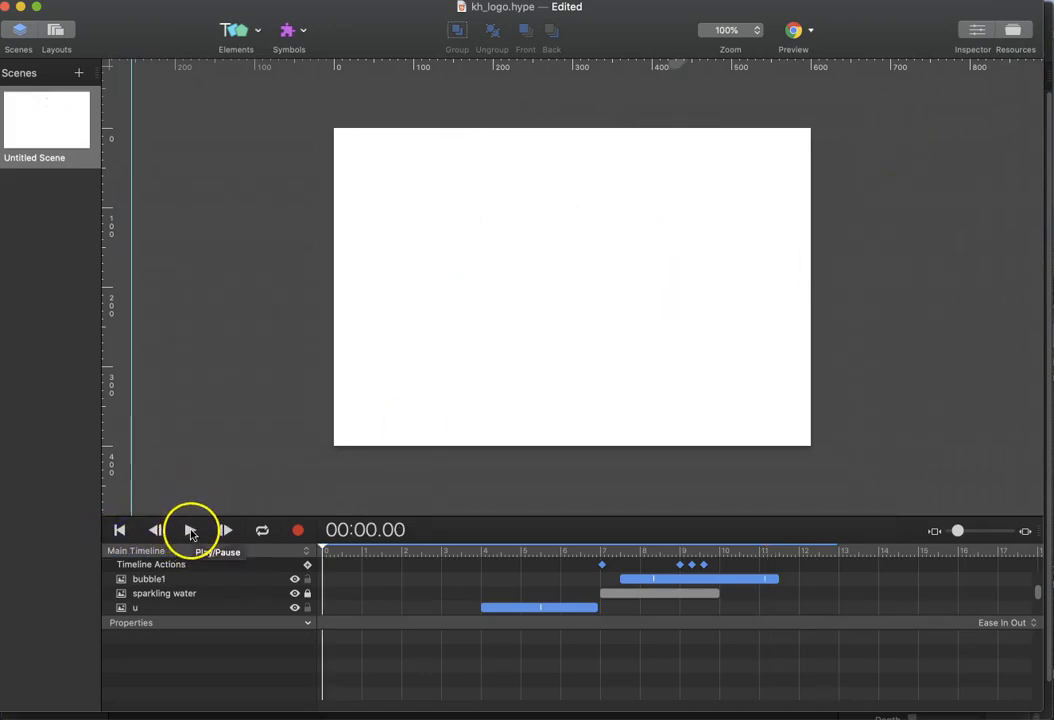
left_click(190, 530)
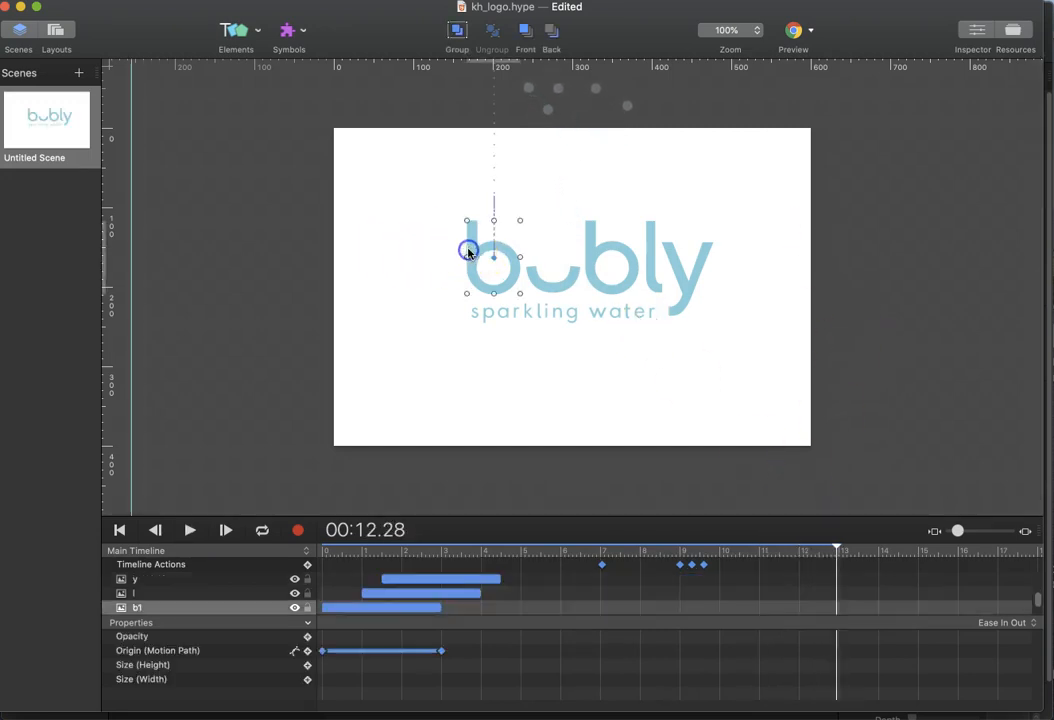
mouse_move(648, 478)
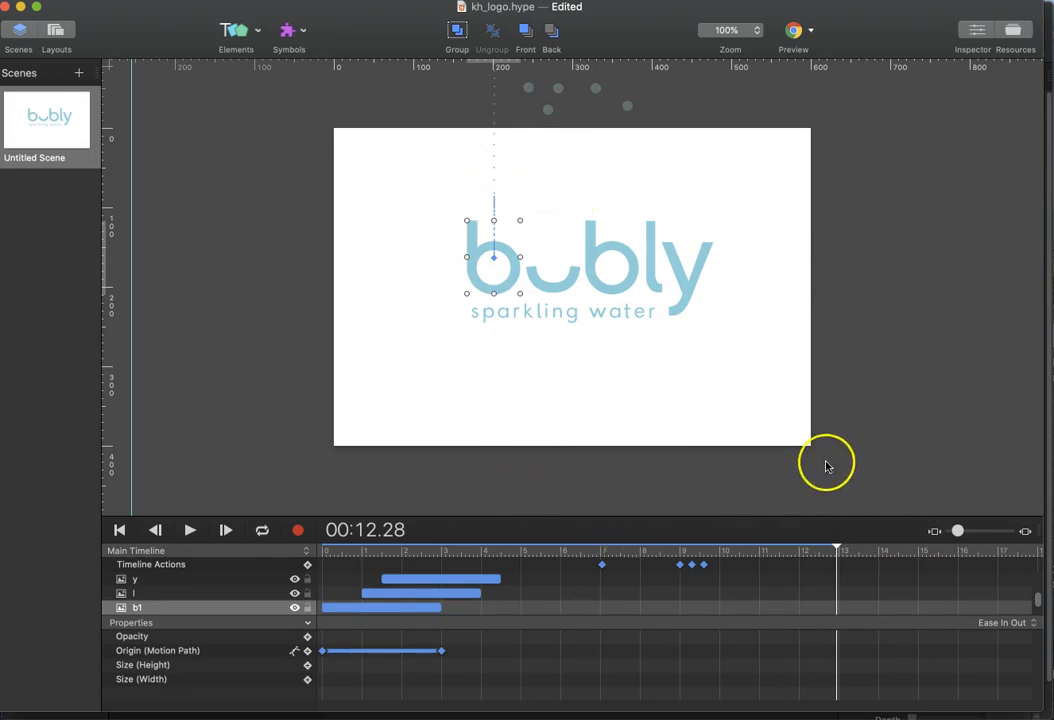
mouse_move(720, 516)
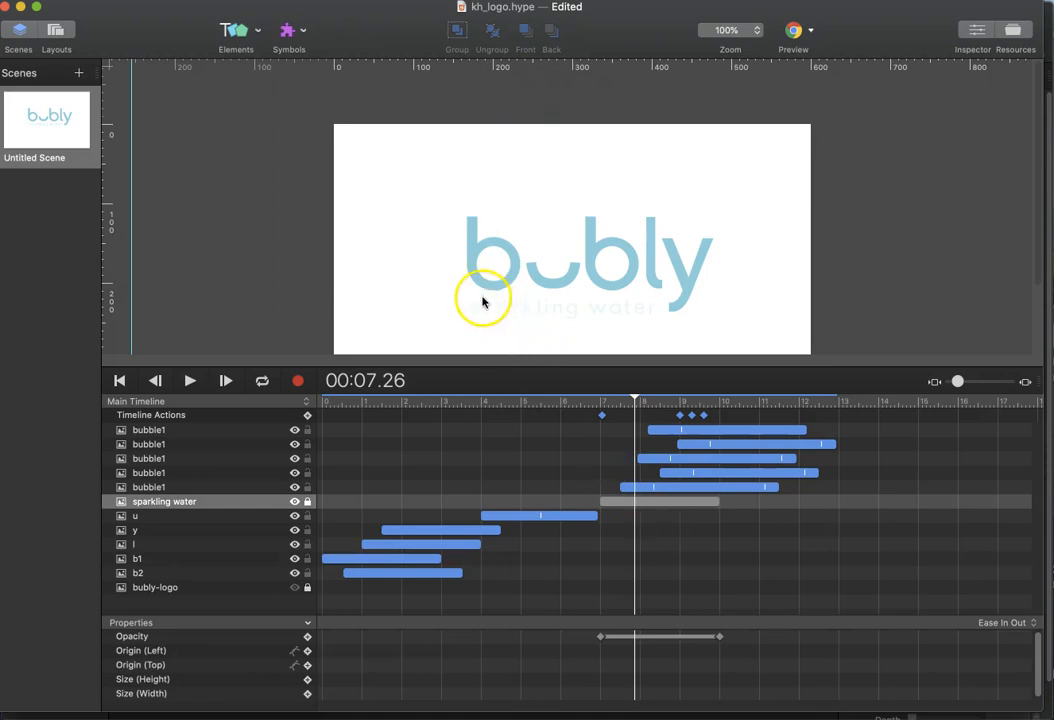
Select the b1 letter and drag both bezier handles of its Ease In Out curve into a custom shape.
left_click(136, 558)
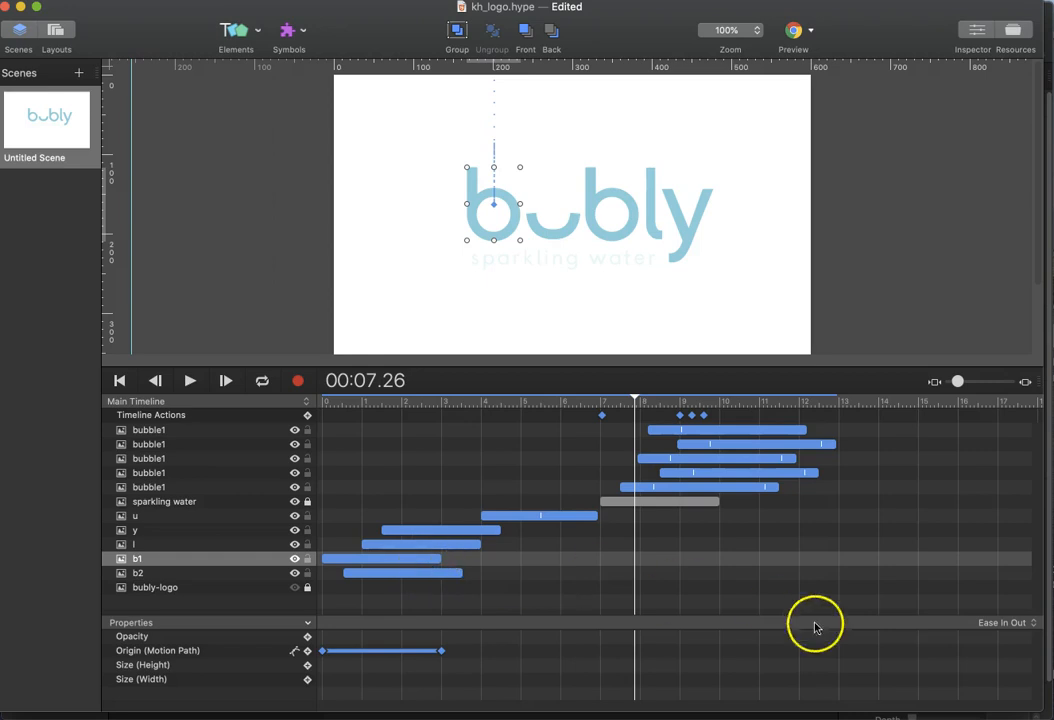
left_click(1004, 622)
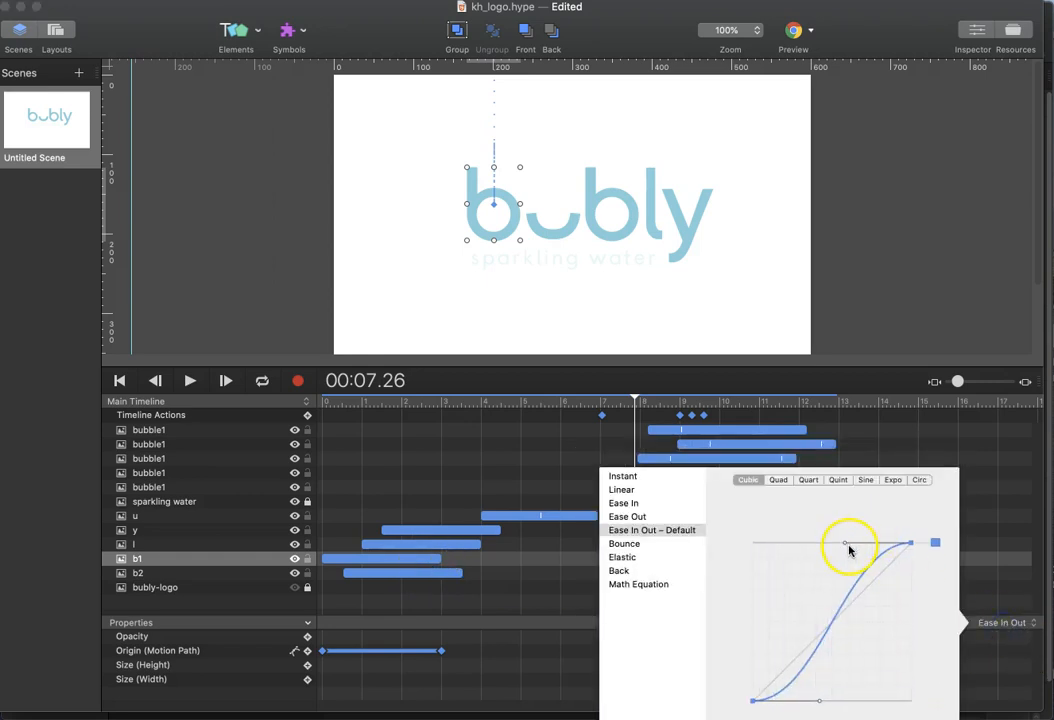
left_click_drag(850, 548, 824, 700)
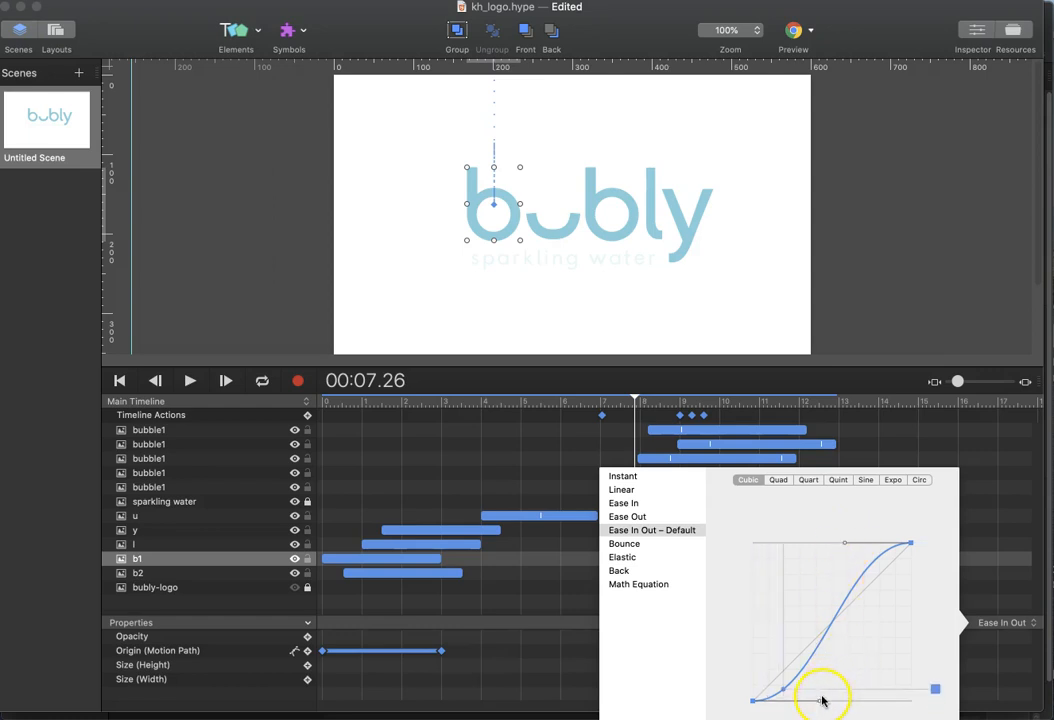
left_click_drag(824, 690, 836, 700)
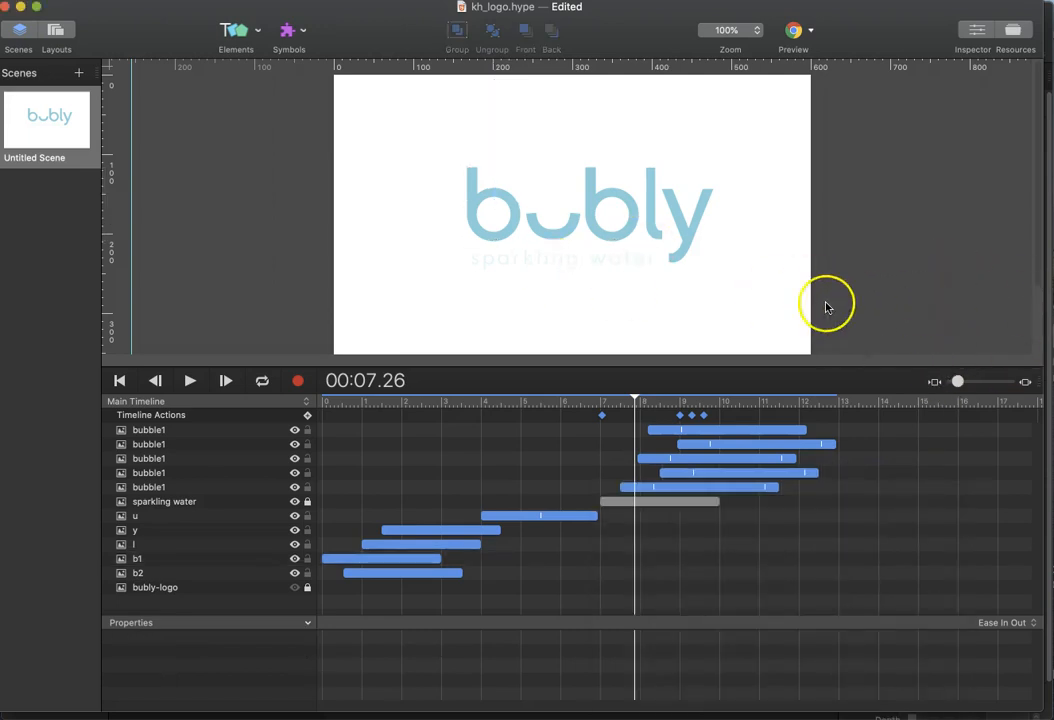
mouse_move(842, 296)
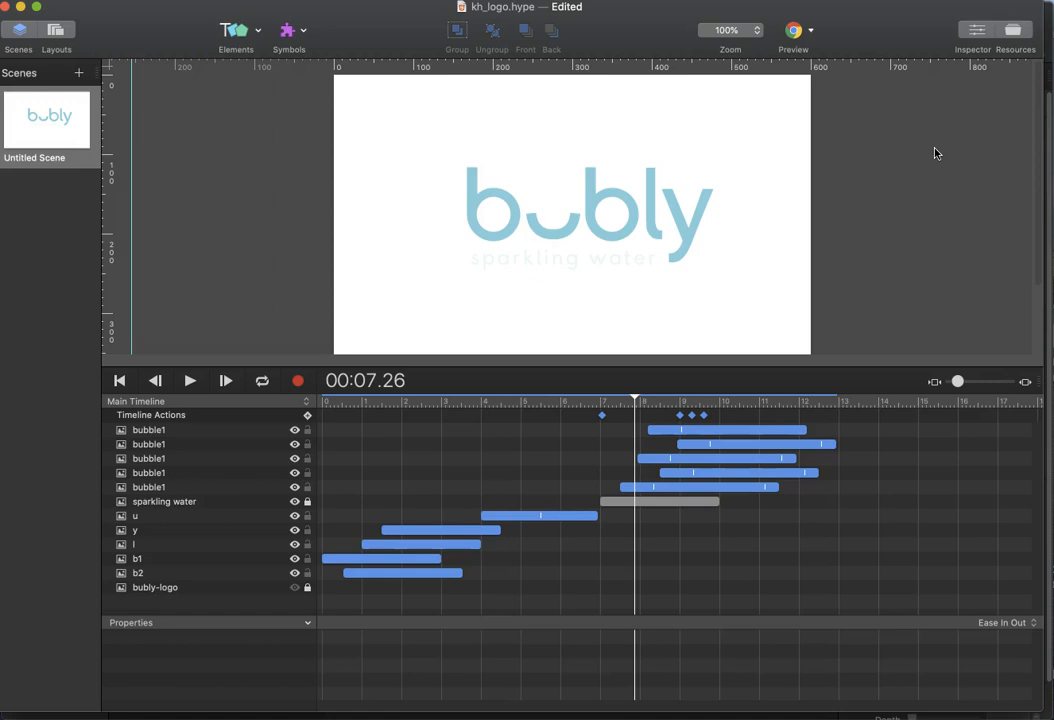
mouse_move(930, 198)
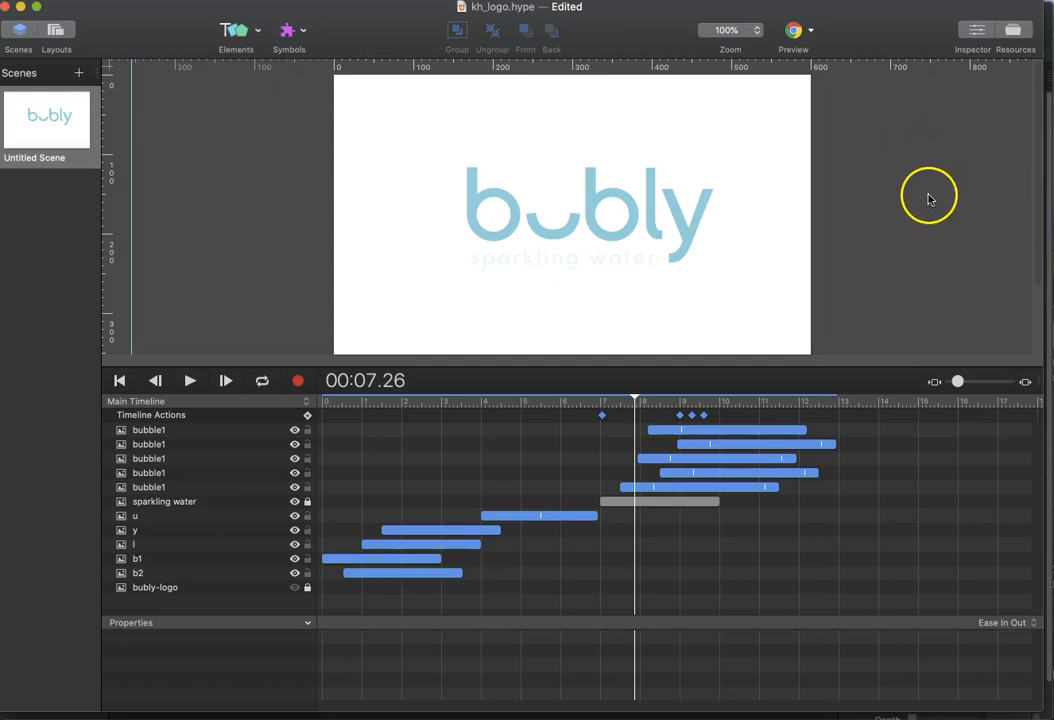
mouse_move(904, 202)
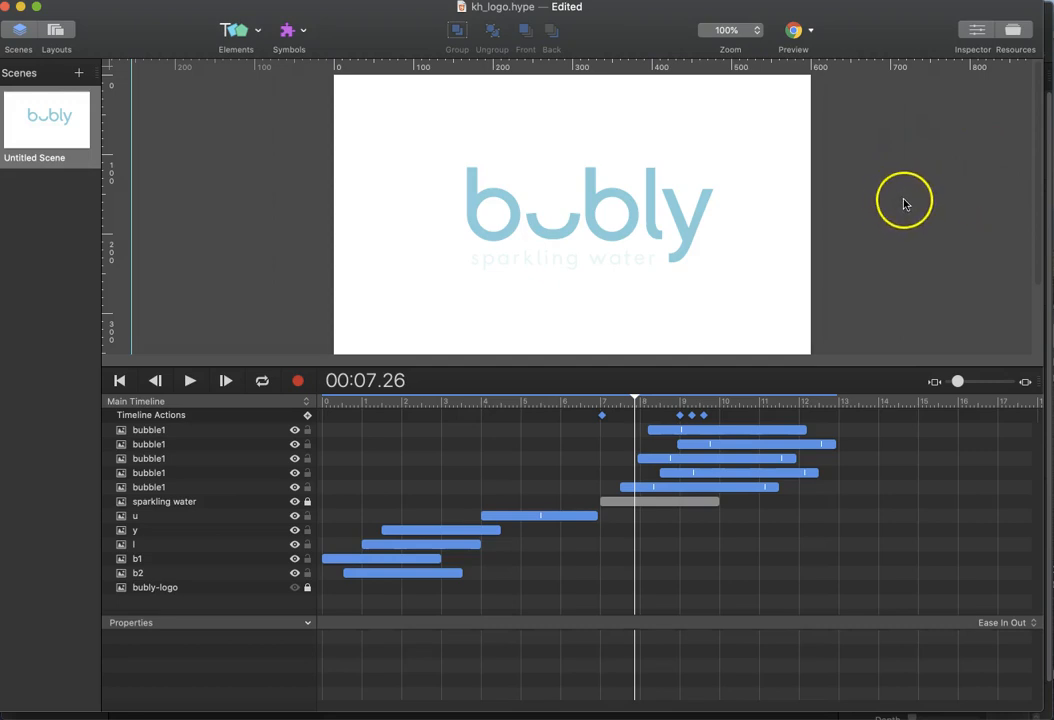
mouse_move(876, 168)
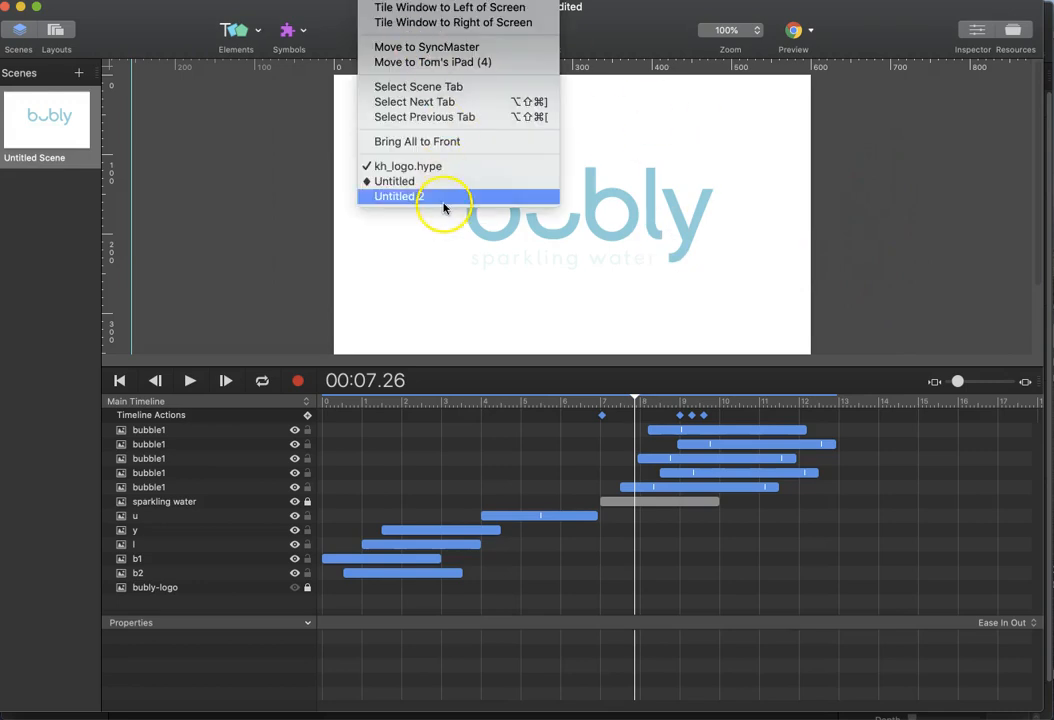
mouse_move(396, 180)
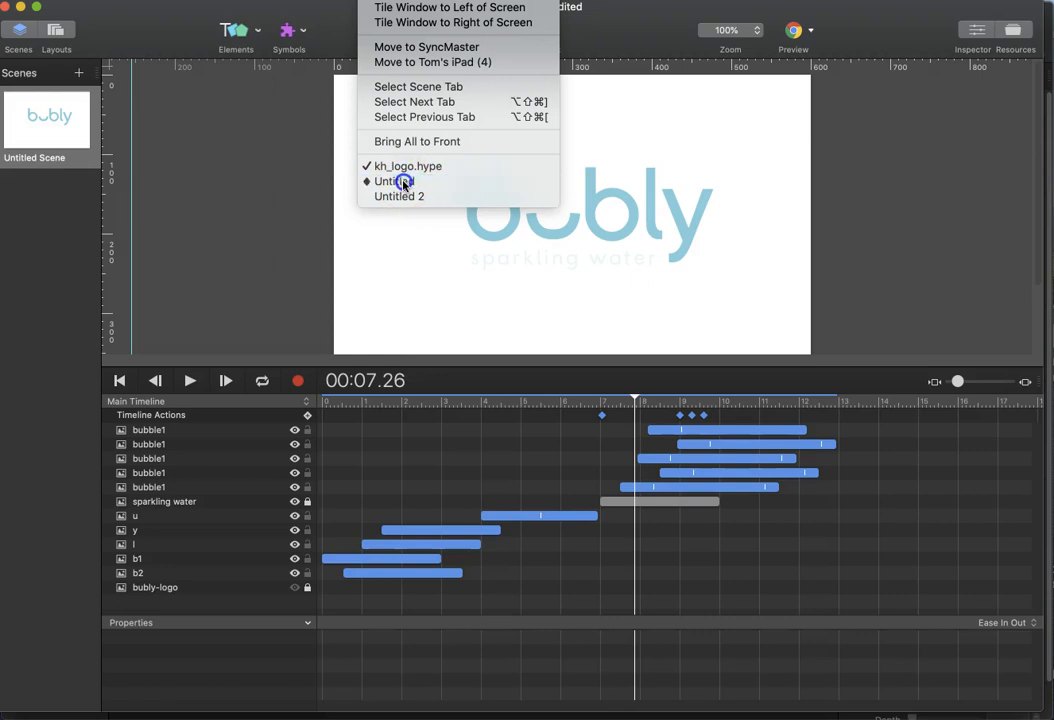
Back in the untitled rectangle document, reshape its motion easing with the lower handle far right and upper handle near the top.
left_click(392, 180)
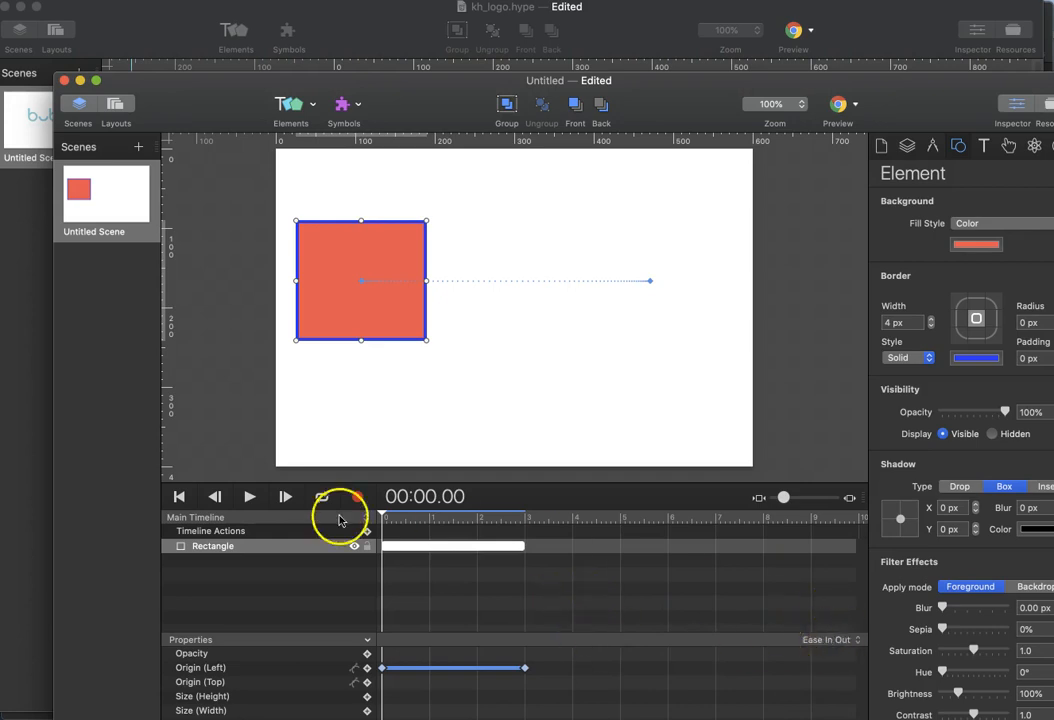
left_click(248, 496)
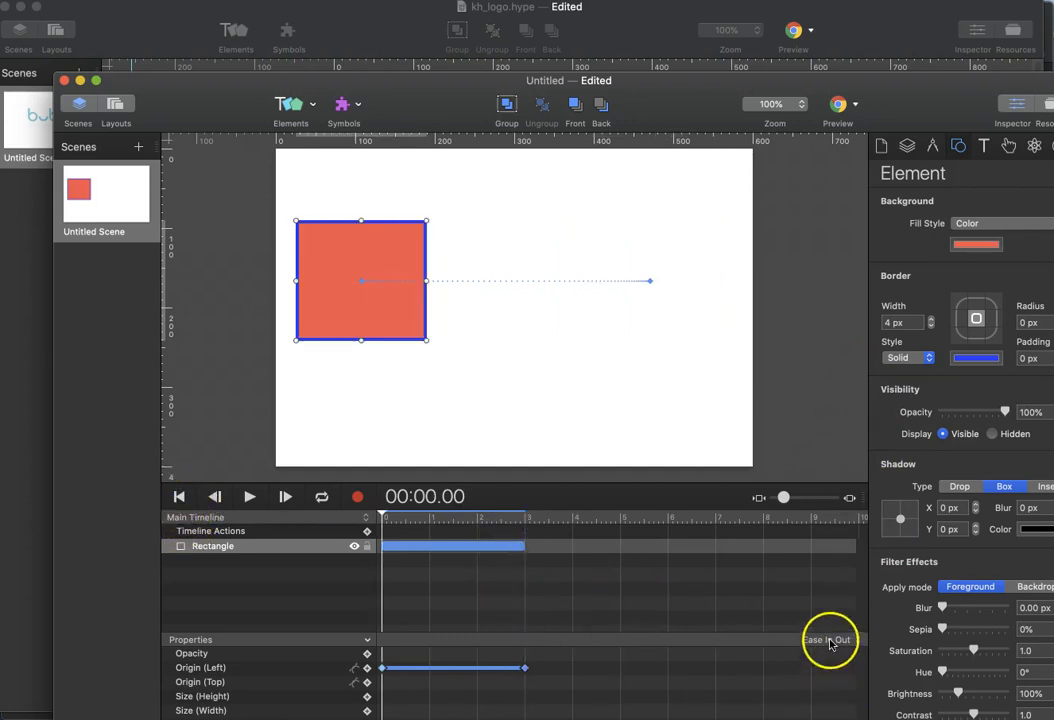
left_click(828, 640)
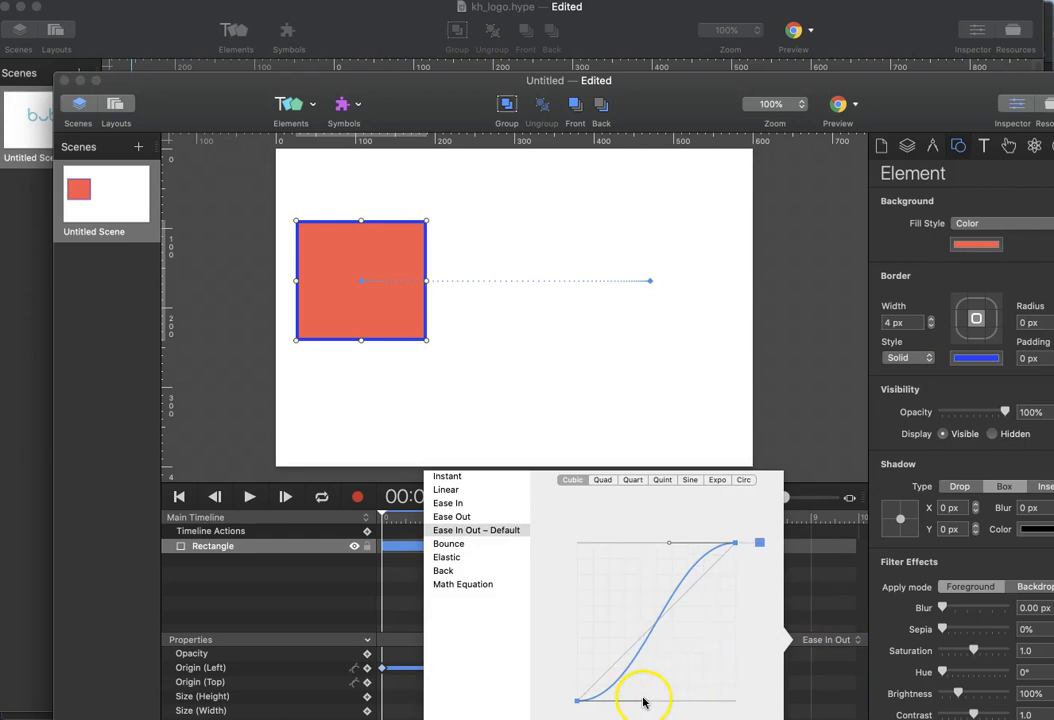
left_click_drag(644, 696, 760, 700)
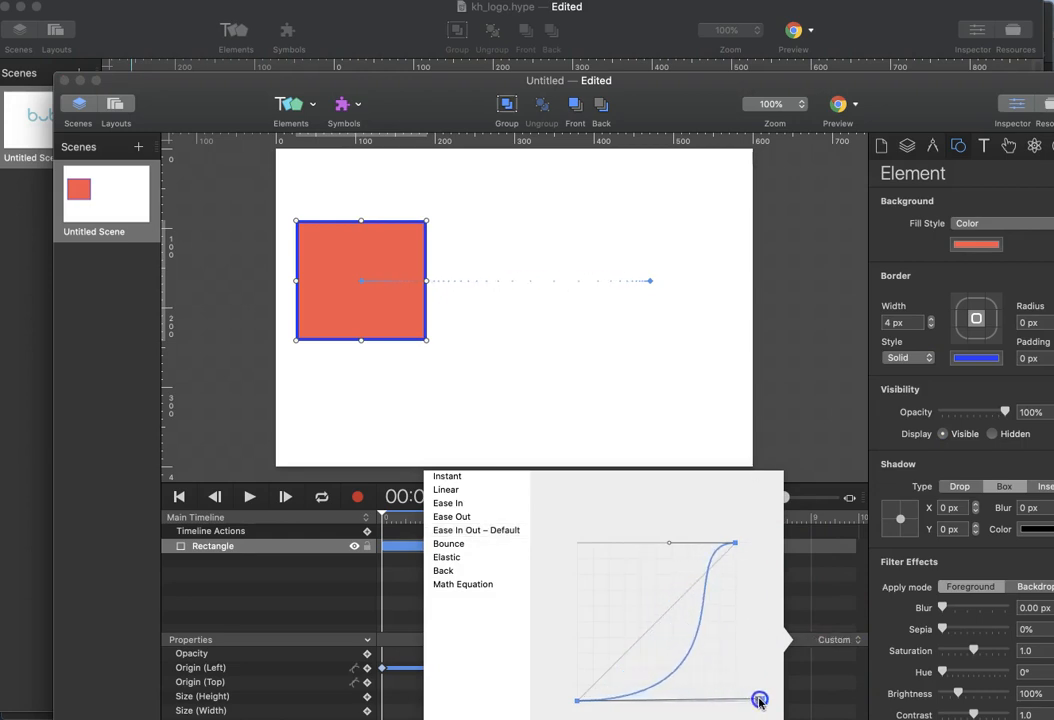
left_click_drag(760, 700, 710, 542)
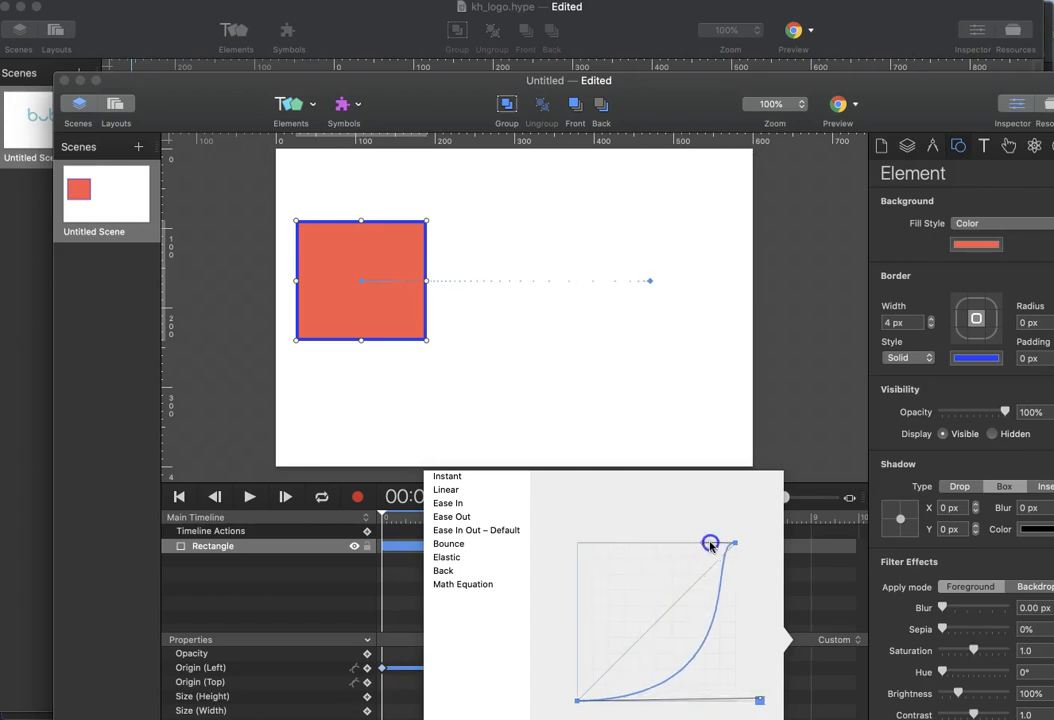
left_click_drag(710, 544, 736, 544)
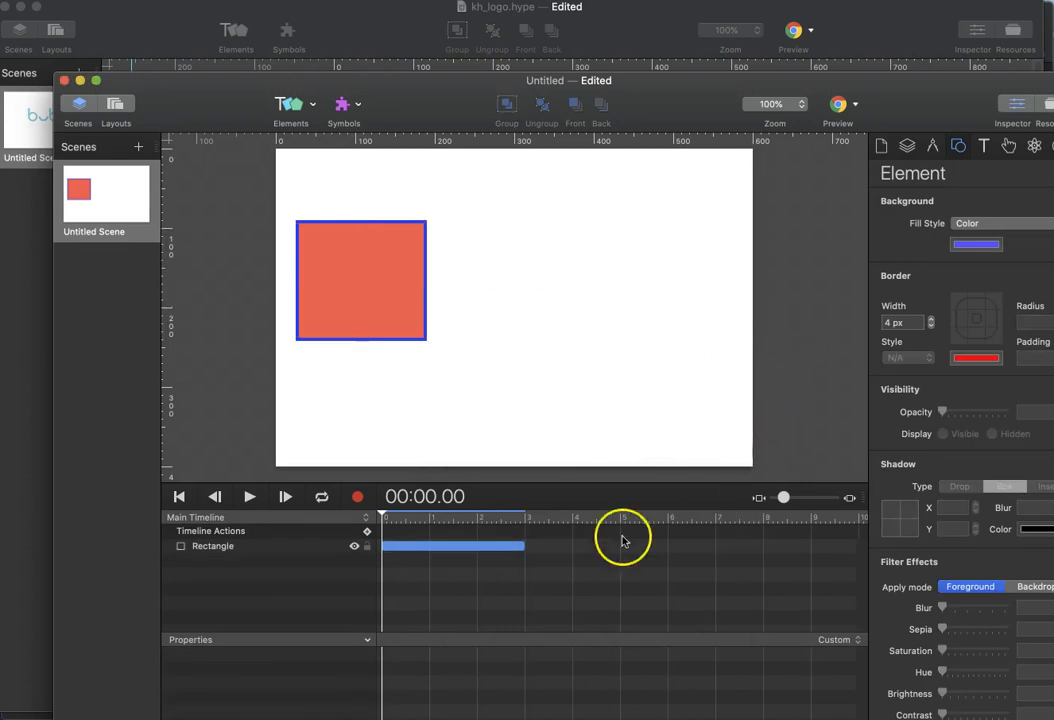
Scrub the playhead to about two seconds, rewind and play the rectangle sliding right.
left_click(250, 496)
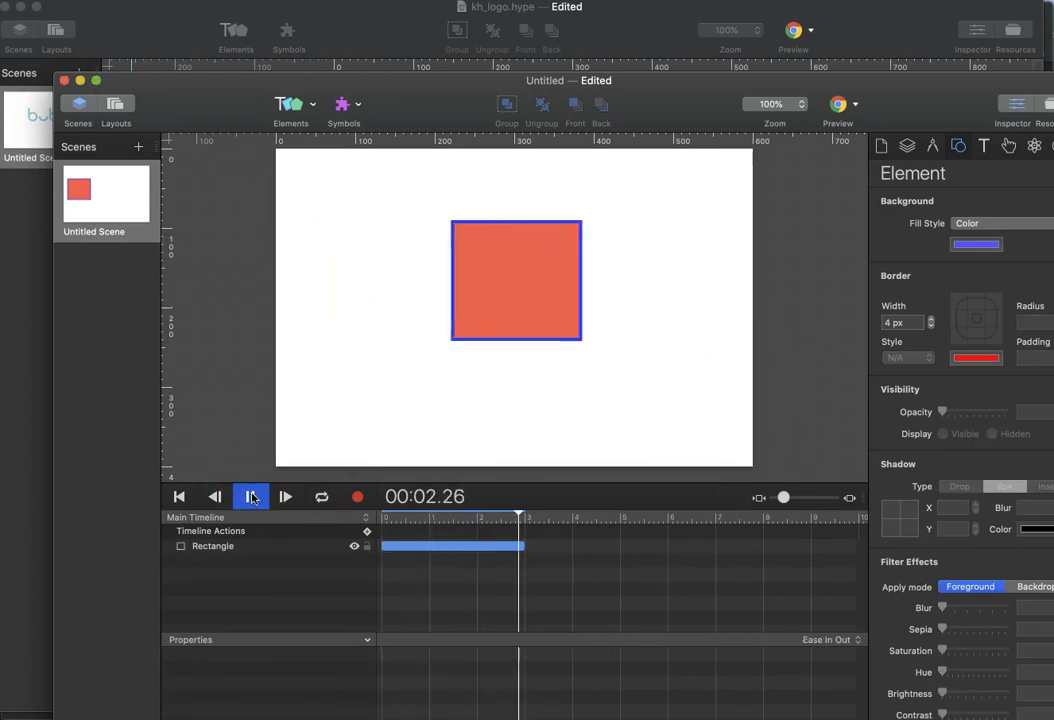
left_click(250, 496)
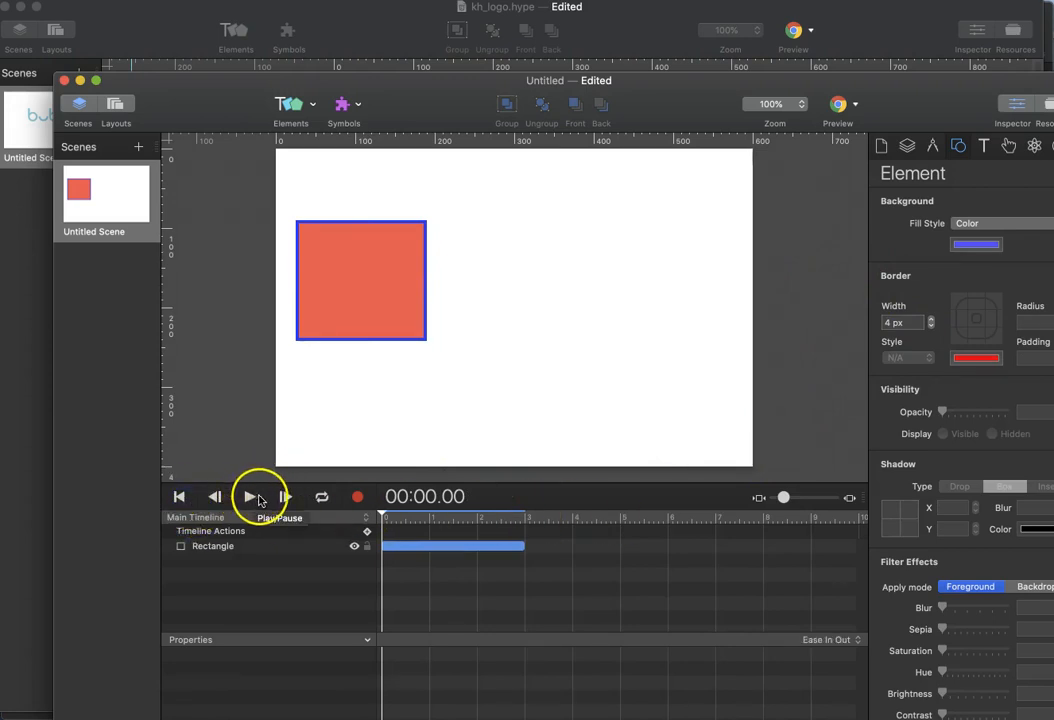
left_click(248, 496)
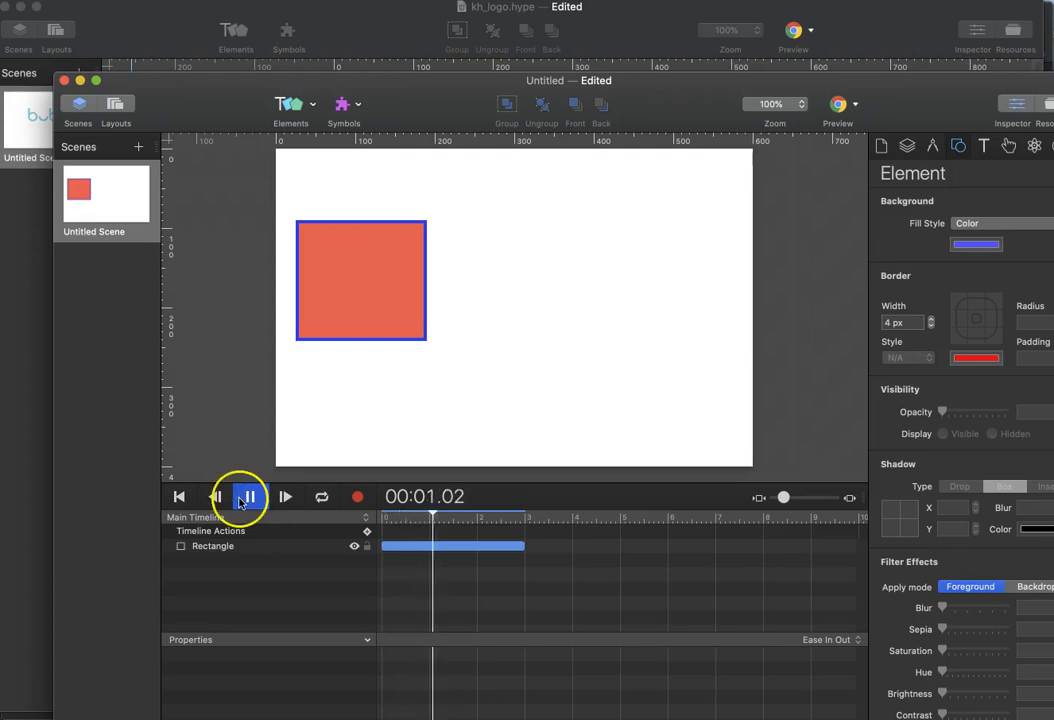
left_click(246, 496)
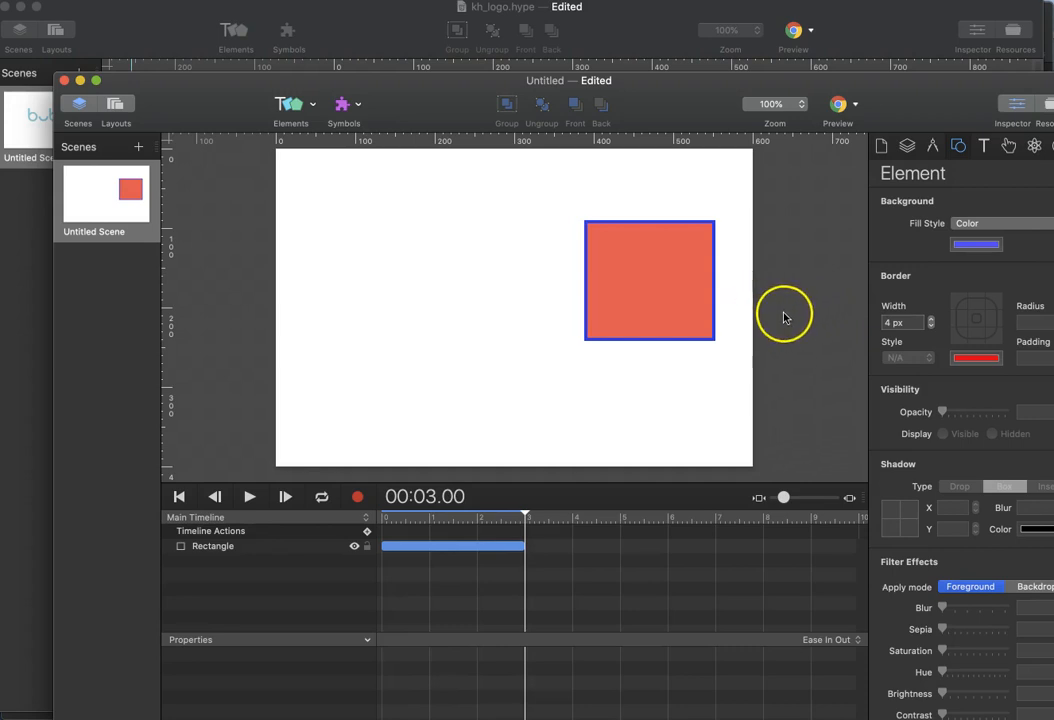
mouse_move(588, 304)
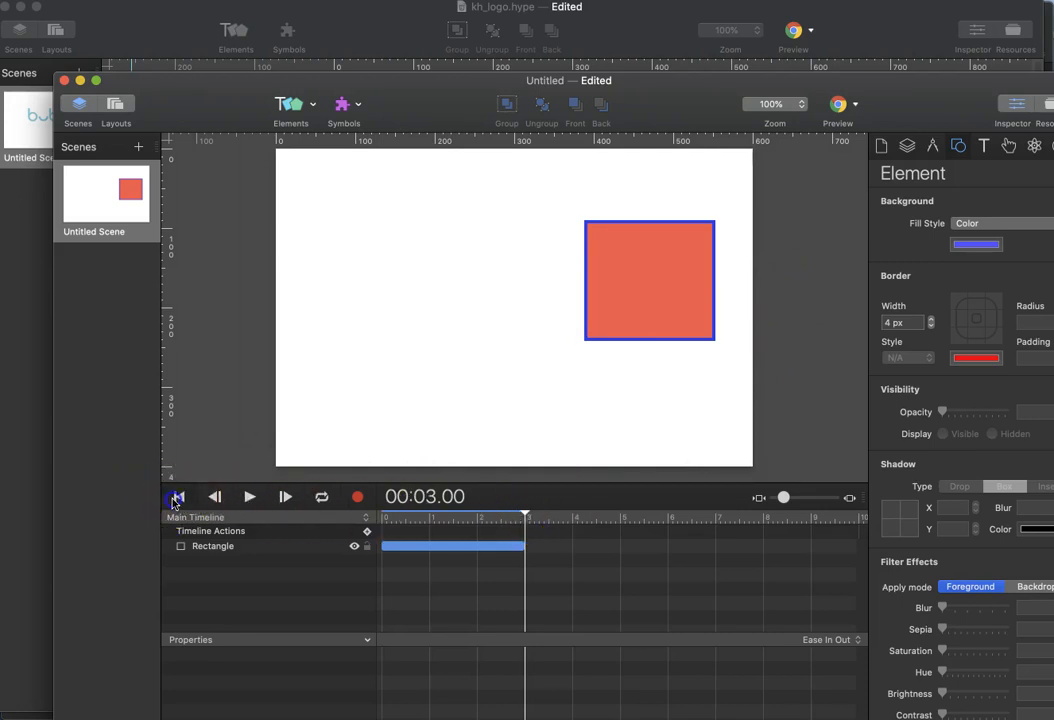
Rewind, pick a timing function from the pop-up and play the movement.
left_click(178, 496)
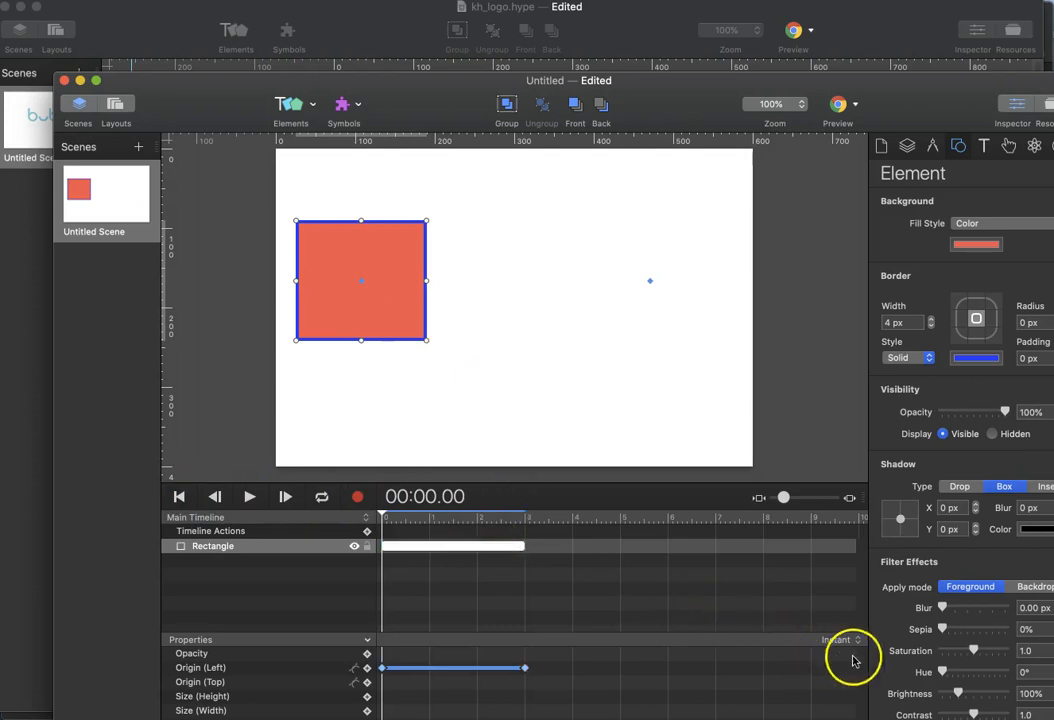
left_click(836, 640)
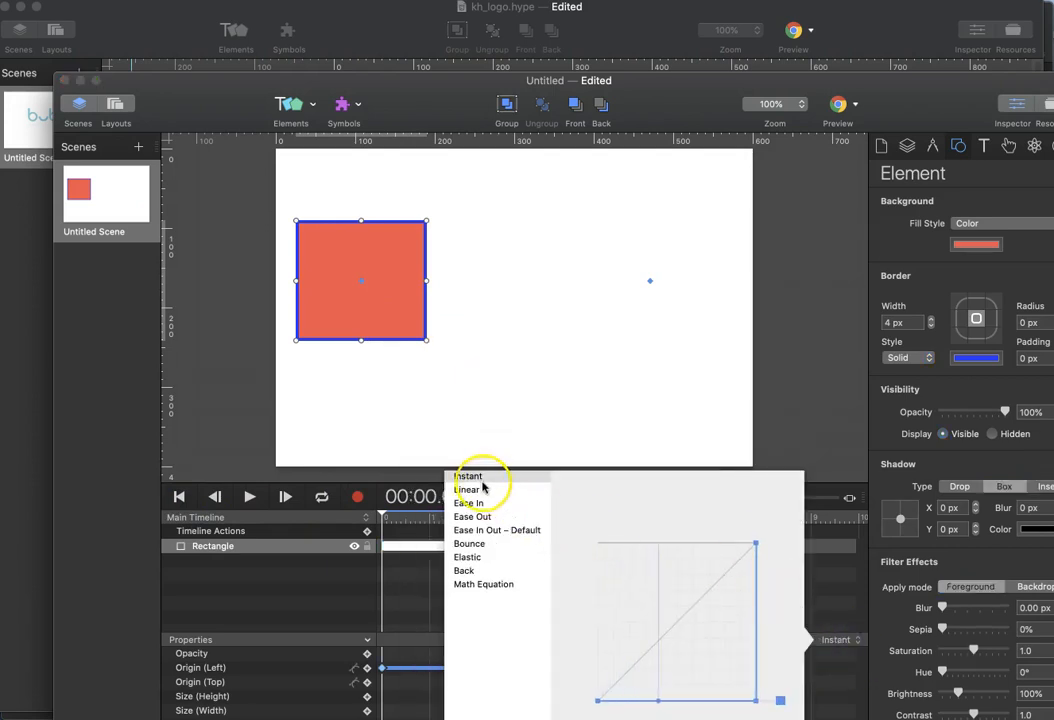
left_click(468, 488)
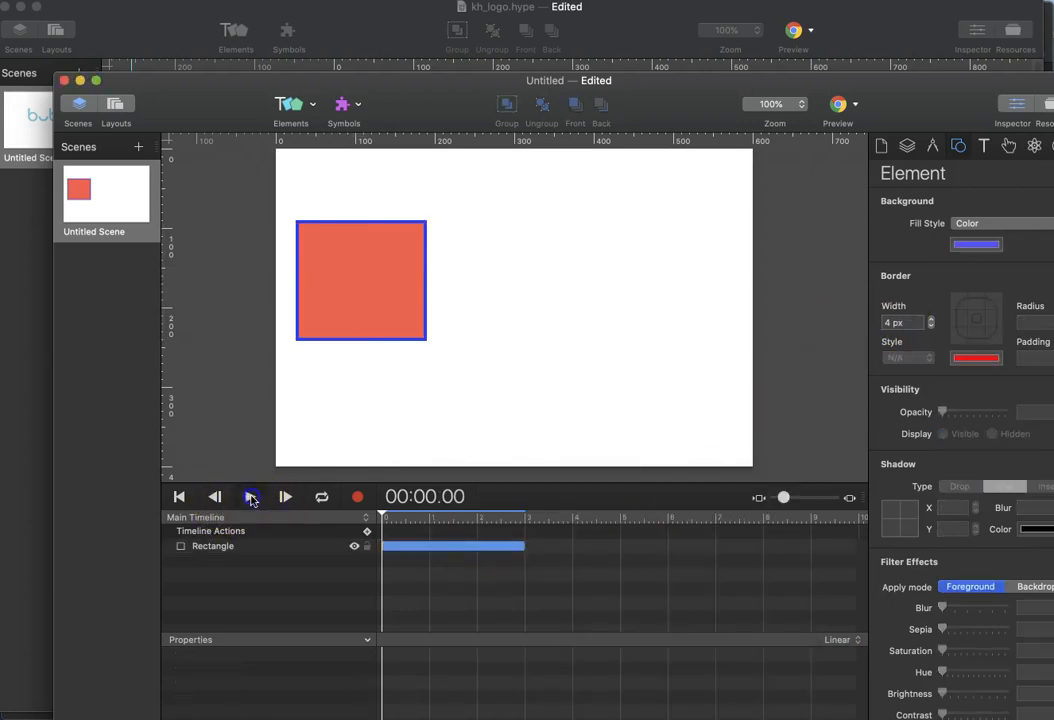
left_click(250, 496)
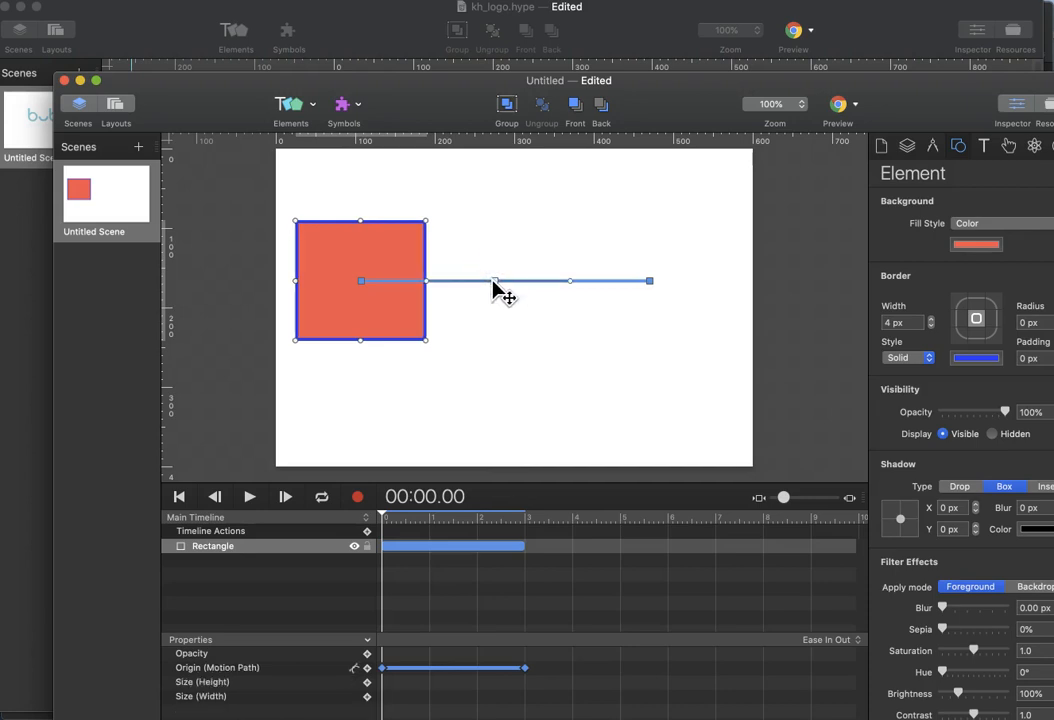
Bend the straight motion path into a tall S-shaped wave with a raised, smoothed top point, starting from the rectangle at top left.
left_click_drag(492, 280, 464, 440)
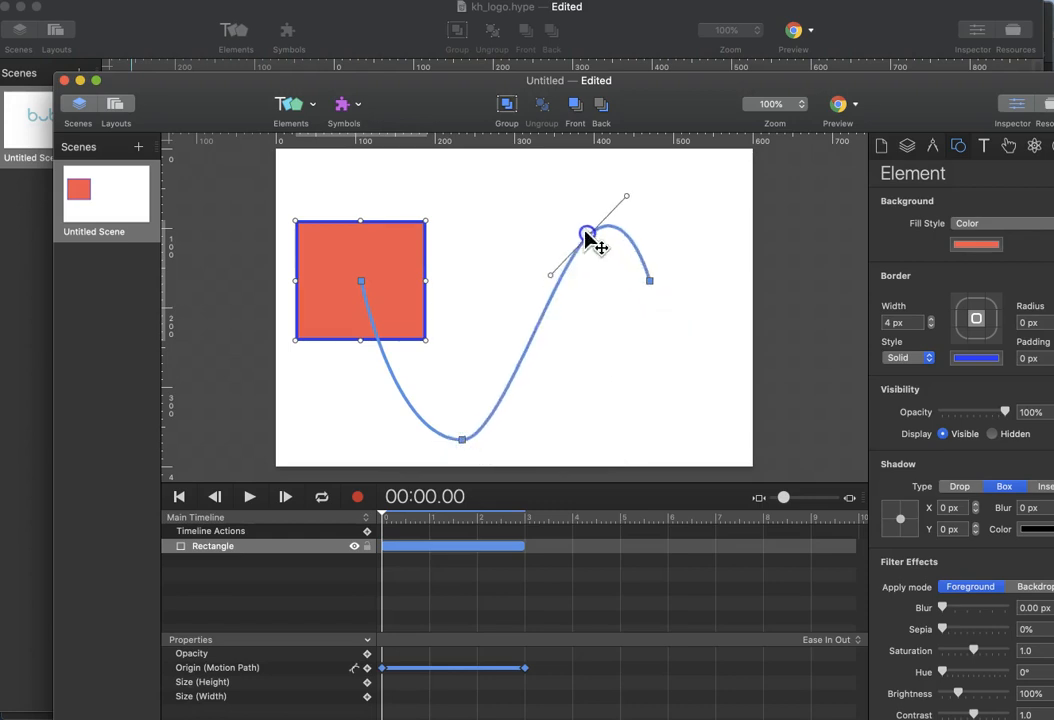
left_click_drag(590, 236, 630, 156)
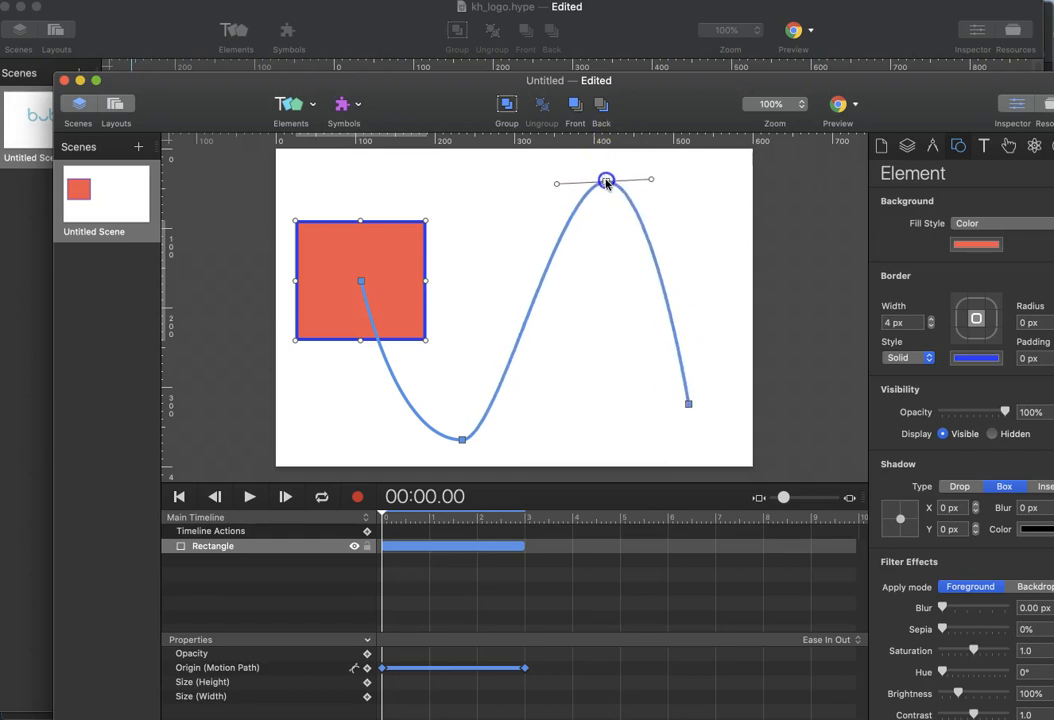
left_click_drag(606, 180, 678, 172)
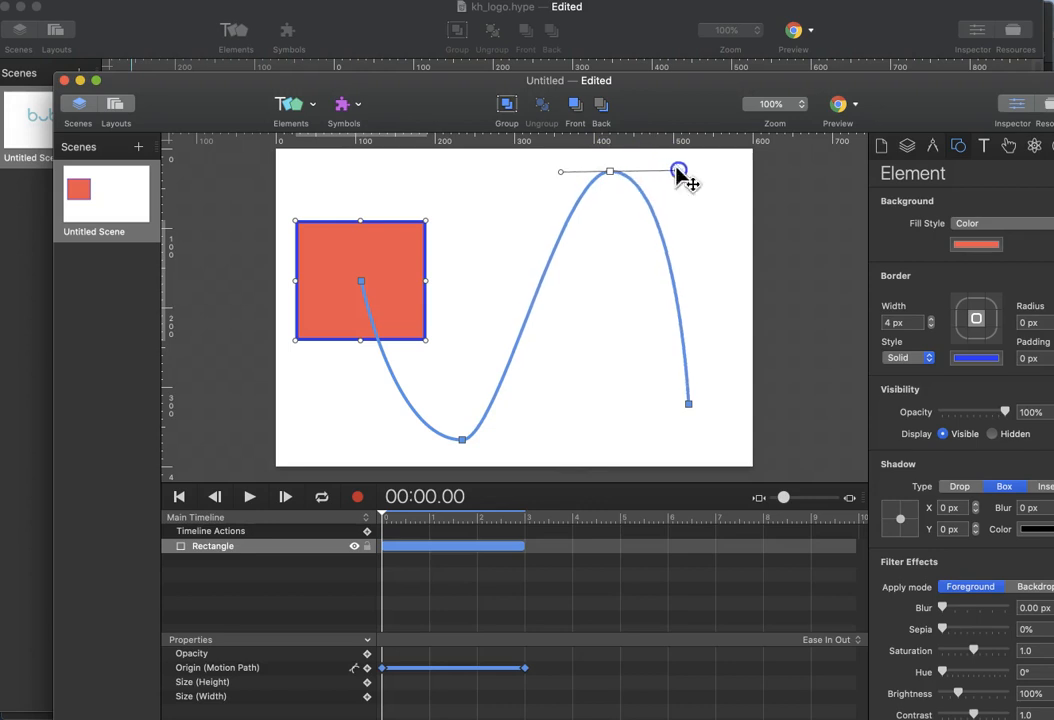
left_click_drag(678, 170, 542, 172)
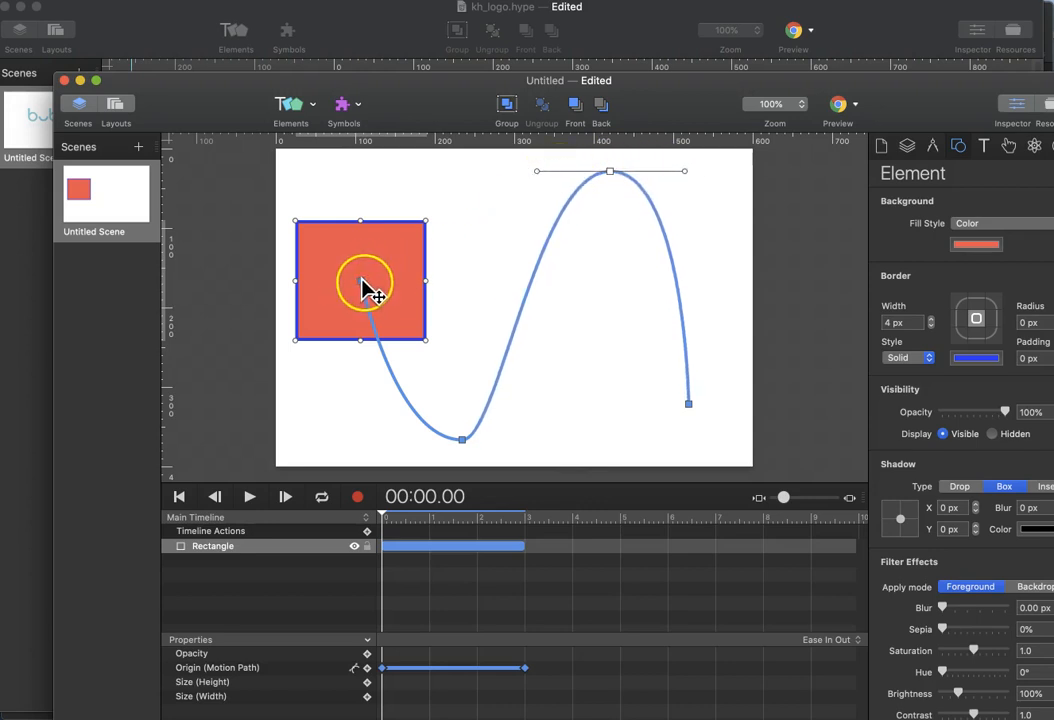
left_click_drag(360, 284, 358, 228)
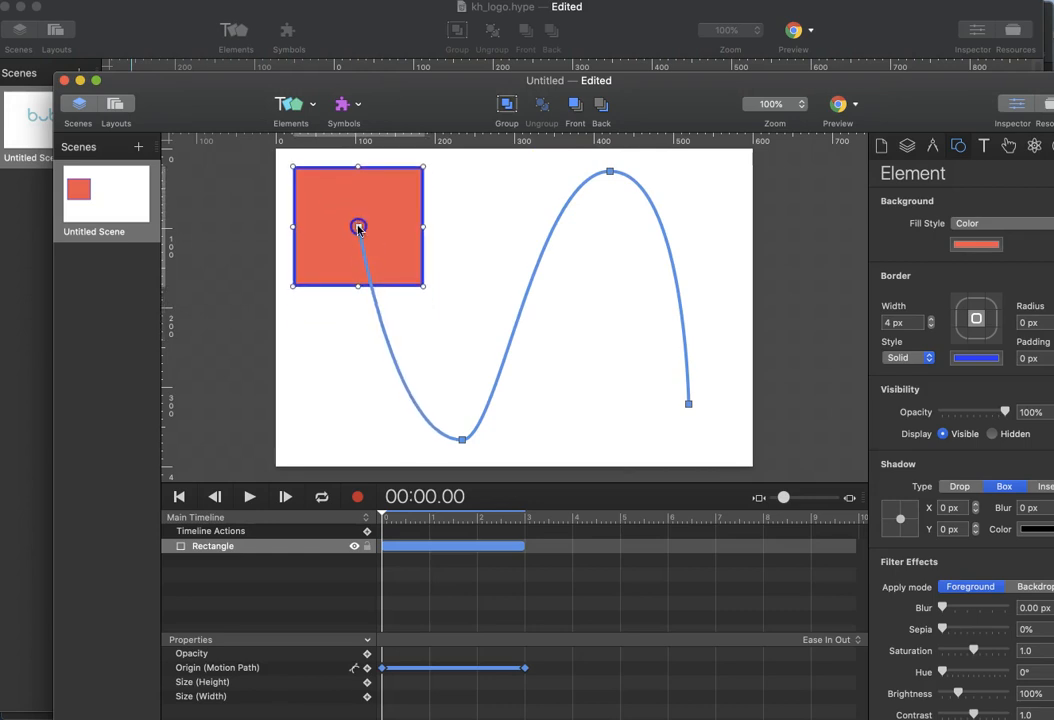
left_click_drag(358, 228, 462, 438)
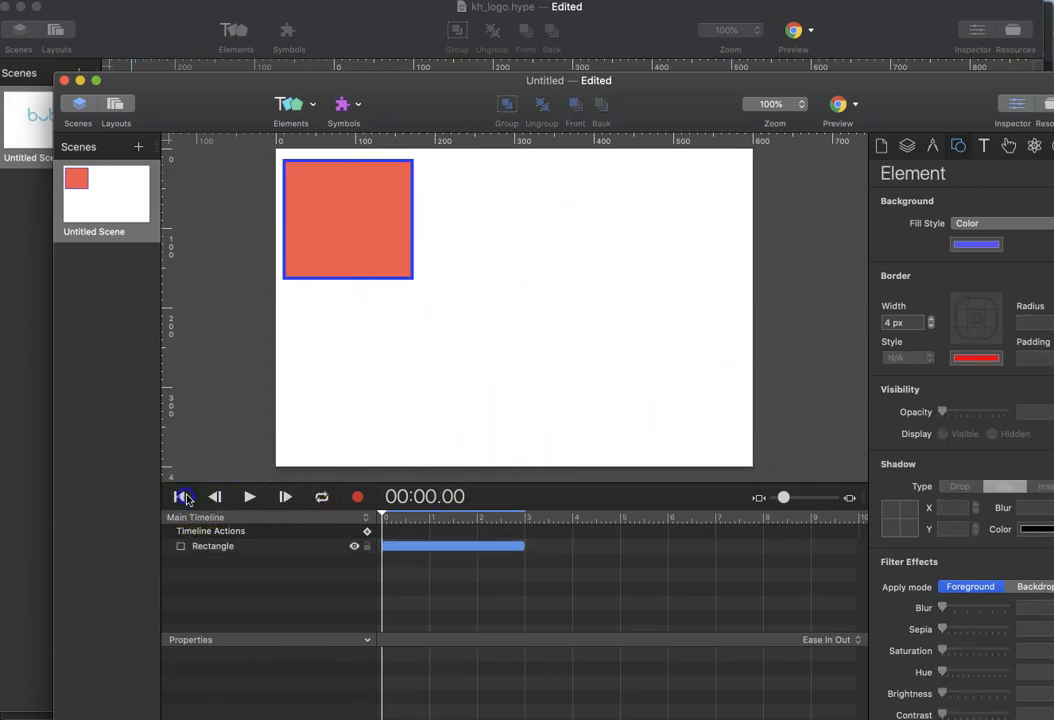
Play the rectangle travelling along the wave, then select it and scrub the playhead partway along the path.
left_click(248, 496)
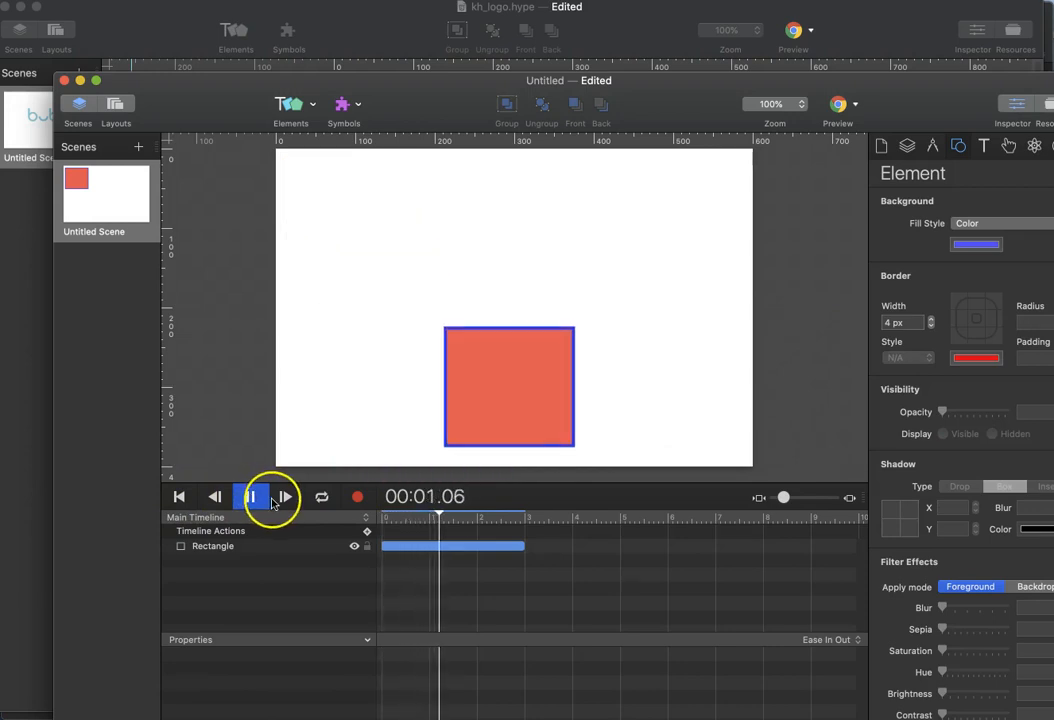
left_click(248, 496)
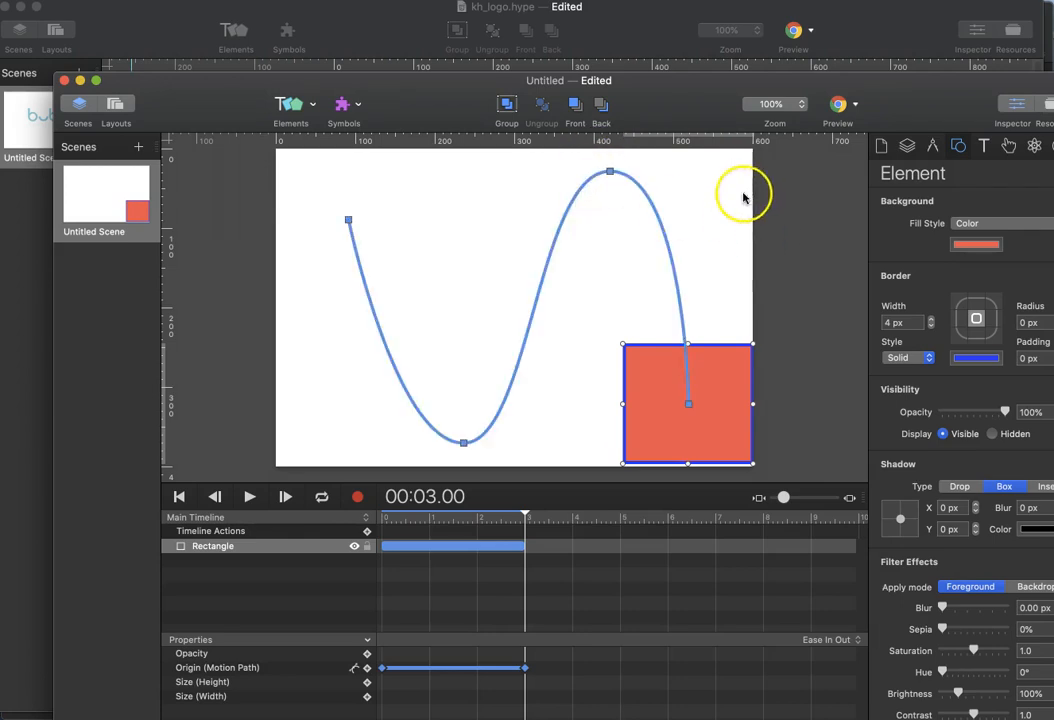
mouse_move(490, 670)
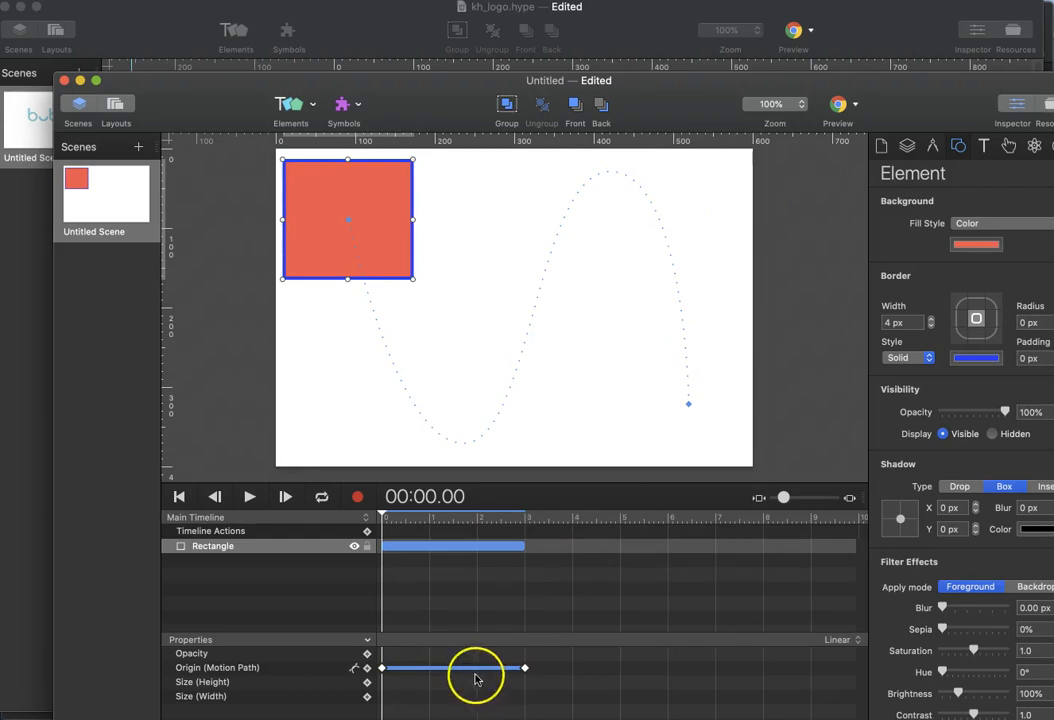
mouse_move(832, 352)
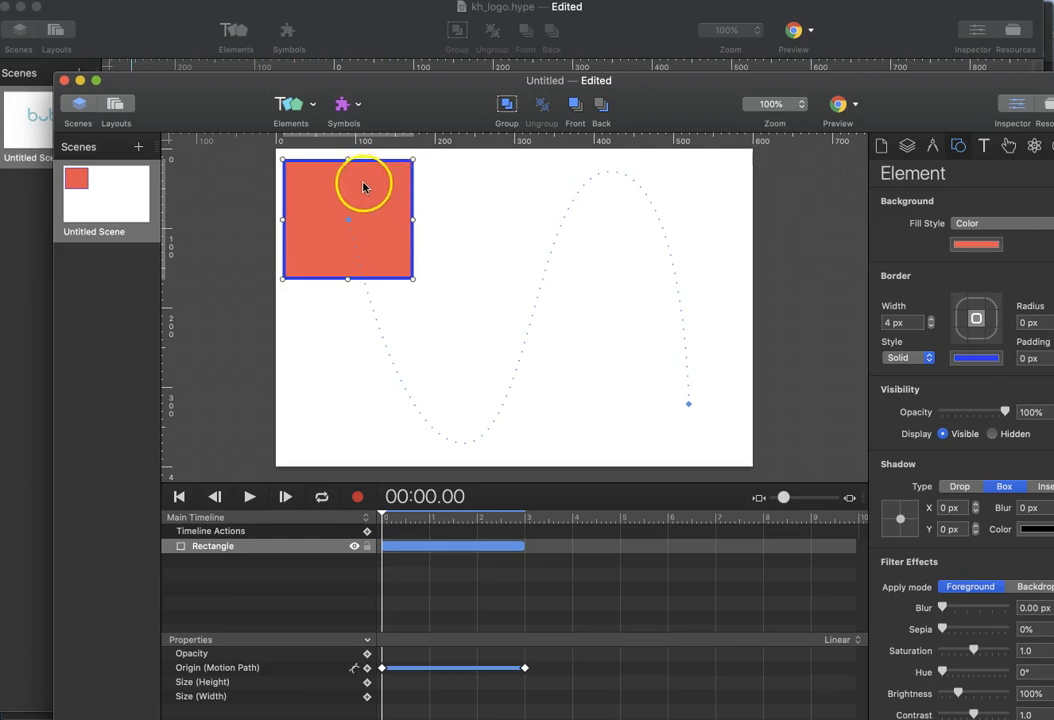
left_click(404, 516)
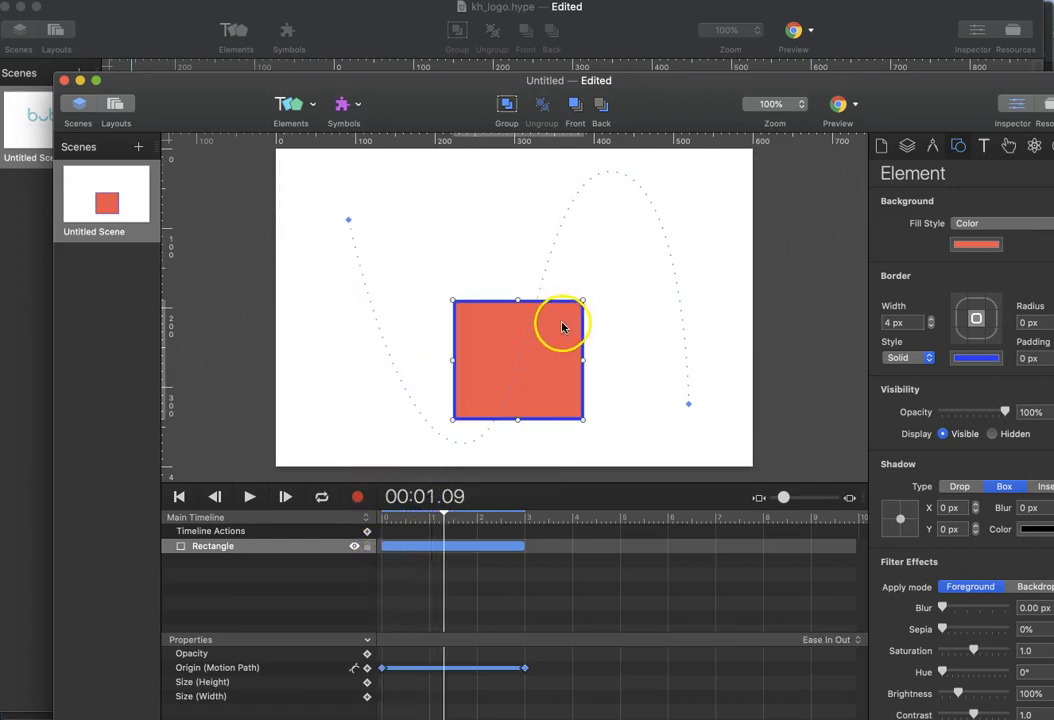
left_click_drag(1004, 412, 992, 412)
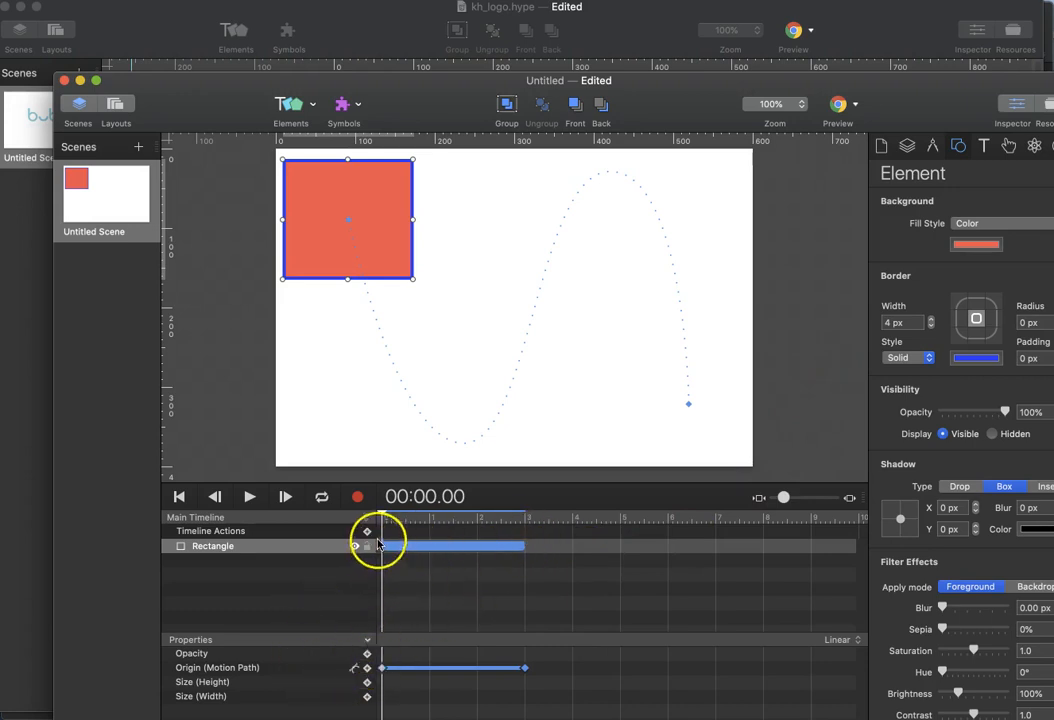
Turn on Record, move the playhead to about one second for the opacity change and play back.
left_click(356, 496)
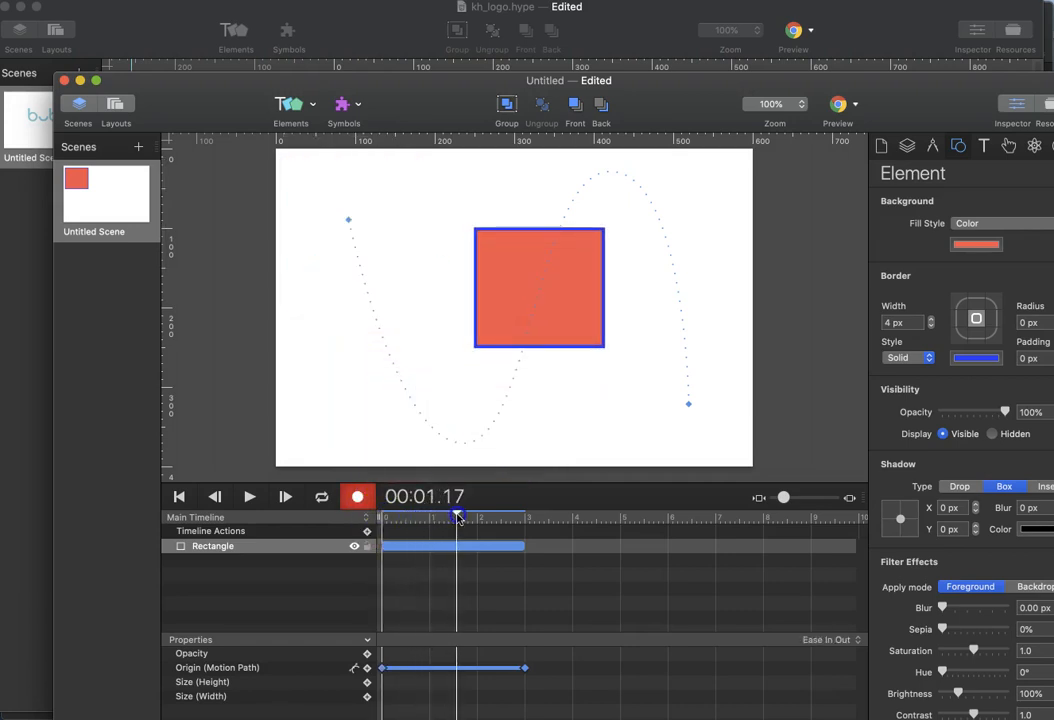
left_click_drag(1030, 412, 1002, 412)
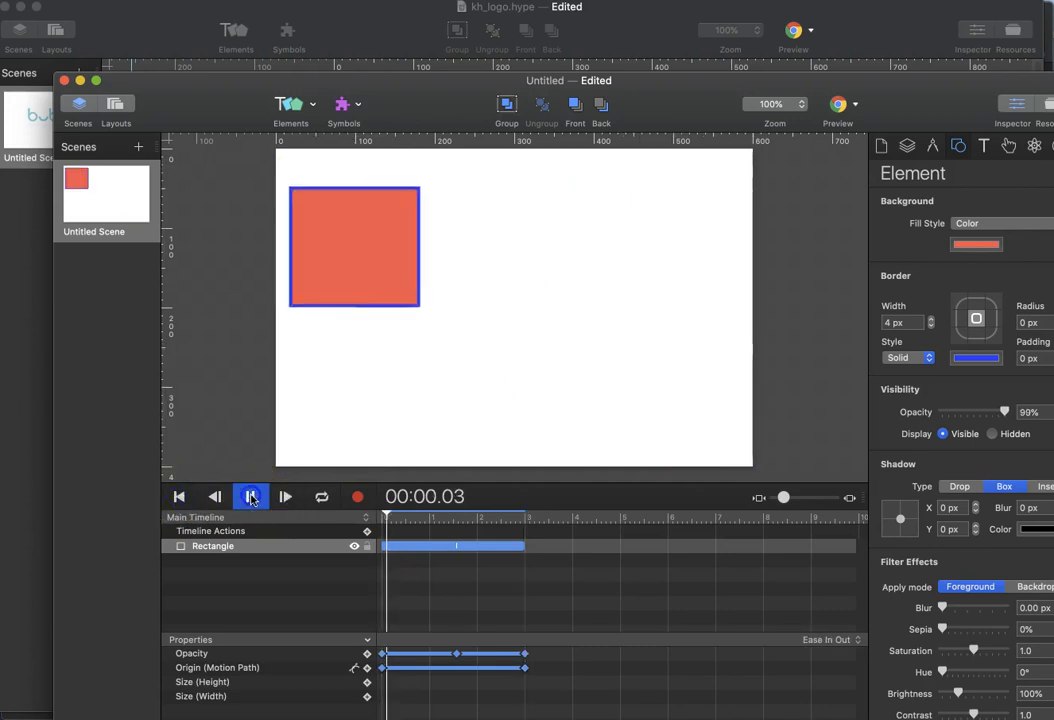
left_click(250, 496)
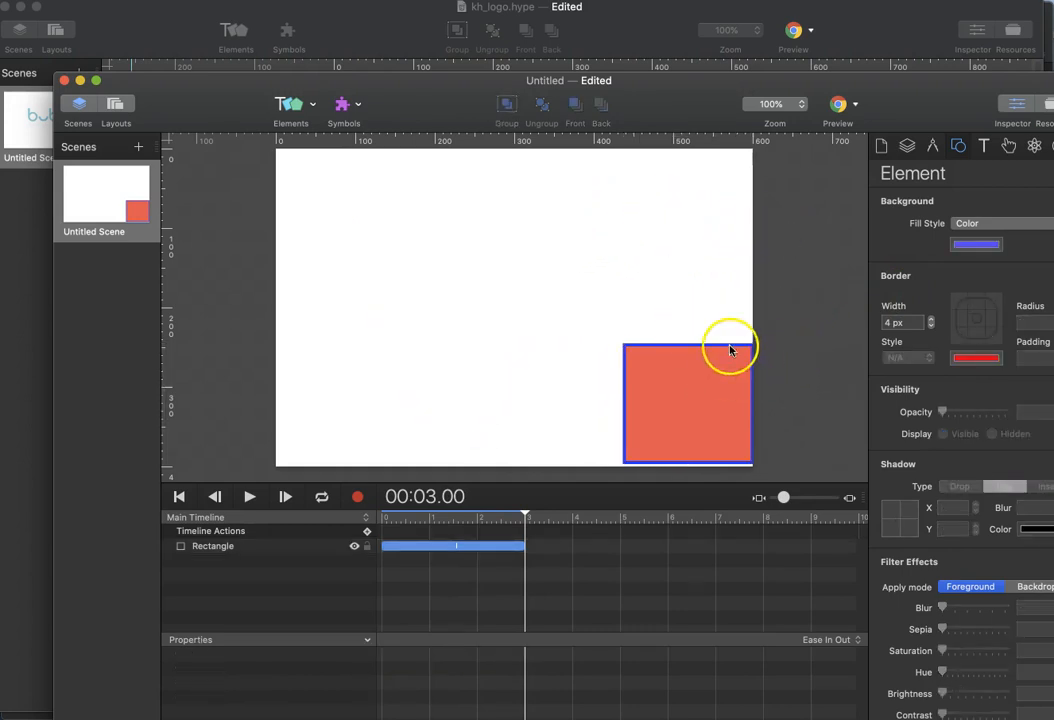
mouse_move(476, 350)
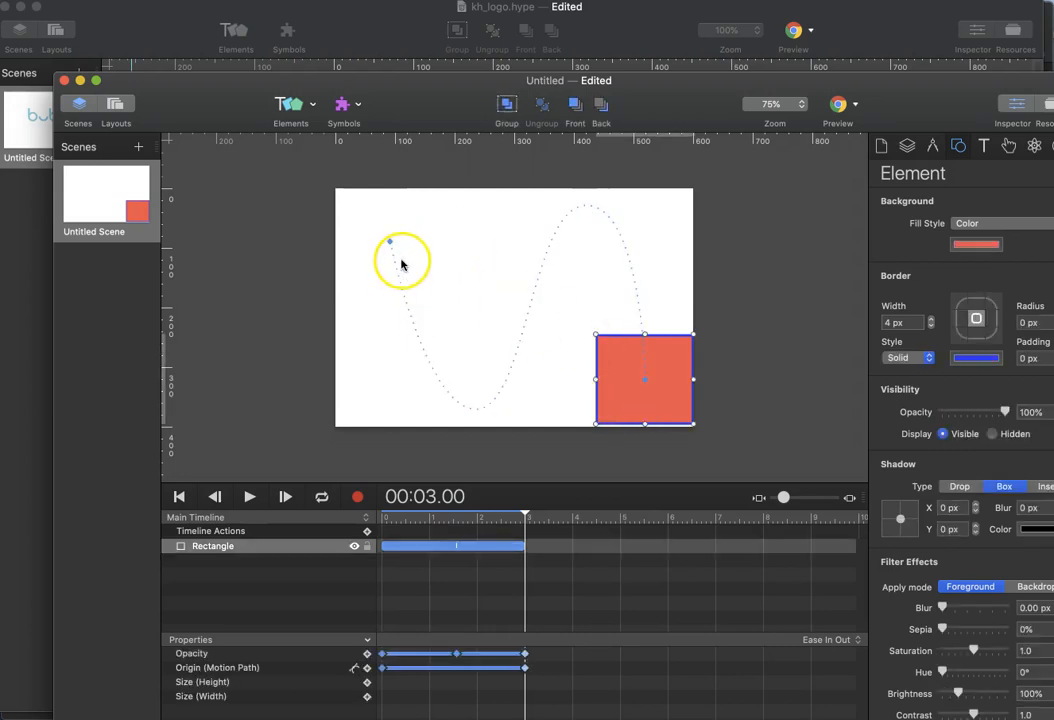
Drag the path's start point off-stage top left, re-smooth the lower dip's curve and show the Metrics inspector for scaling.
left_click(390, 244)
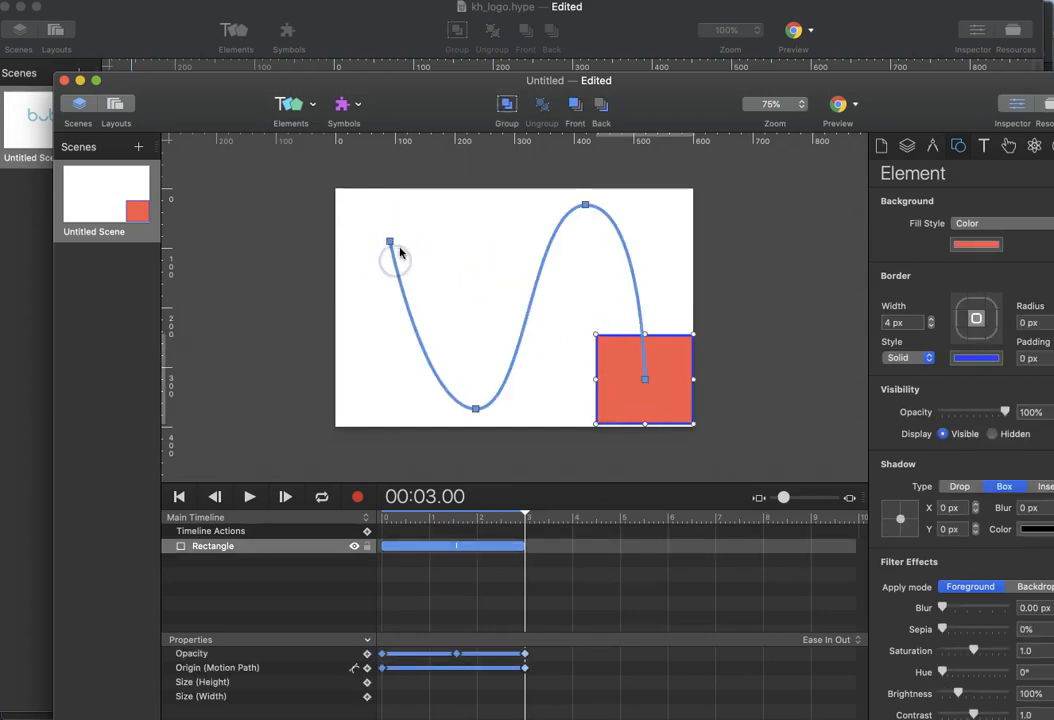
left_click_drag(390, 242, 262, 206)
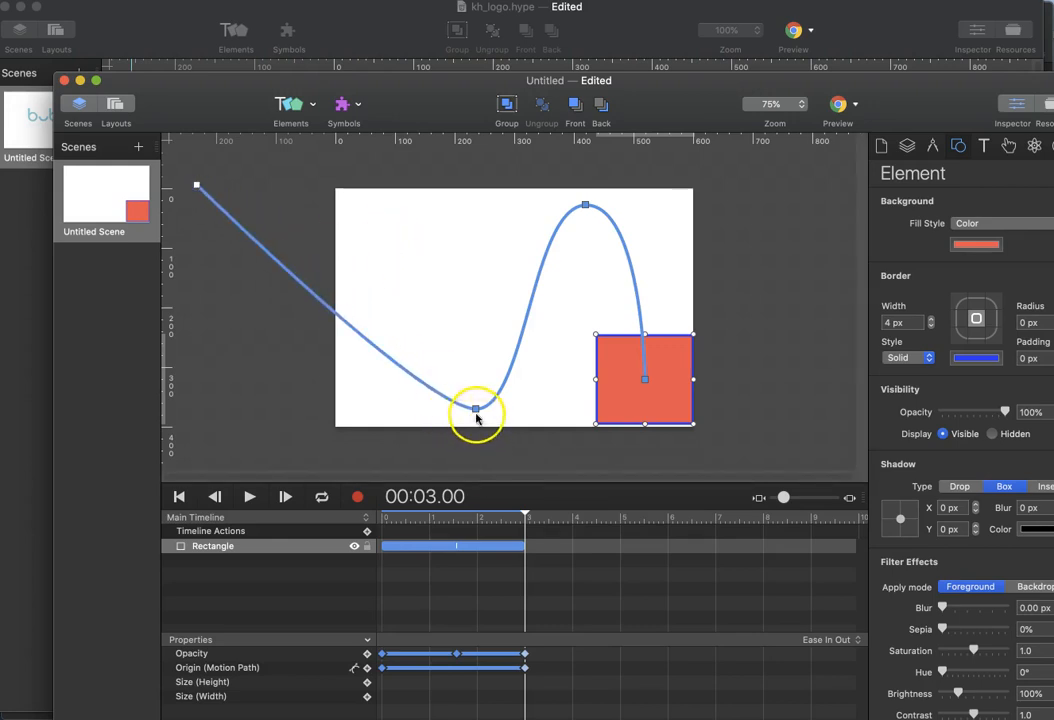
left_click_drag(476, 410, 428, 390)
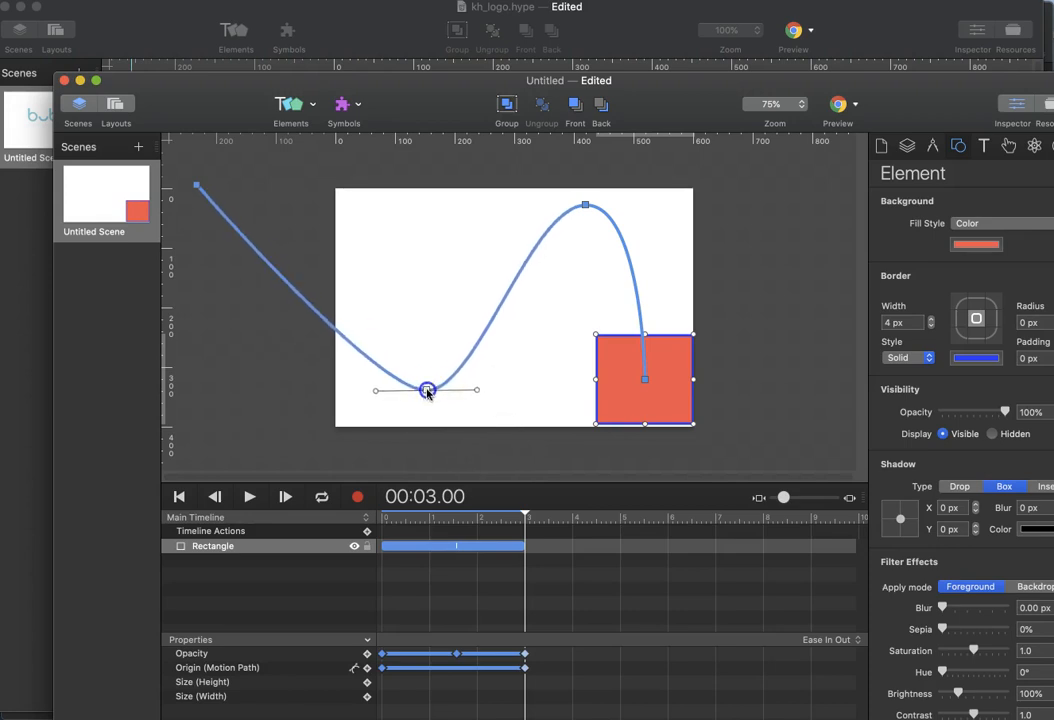
left_click_drag(476, 390, 512, 400)
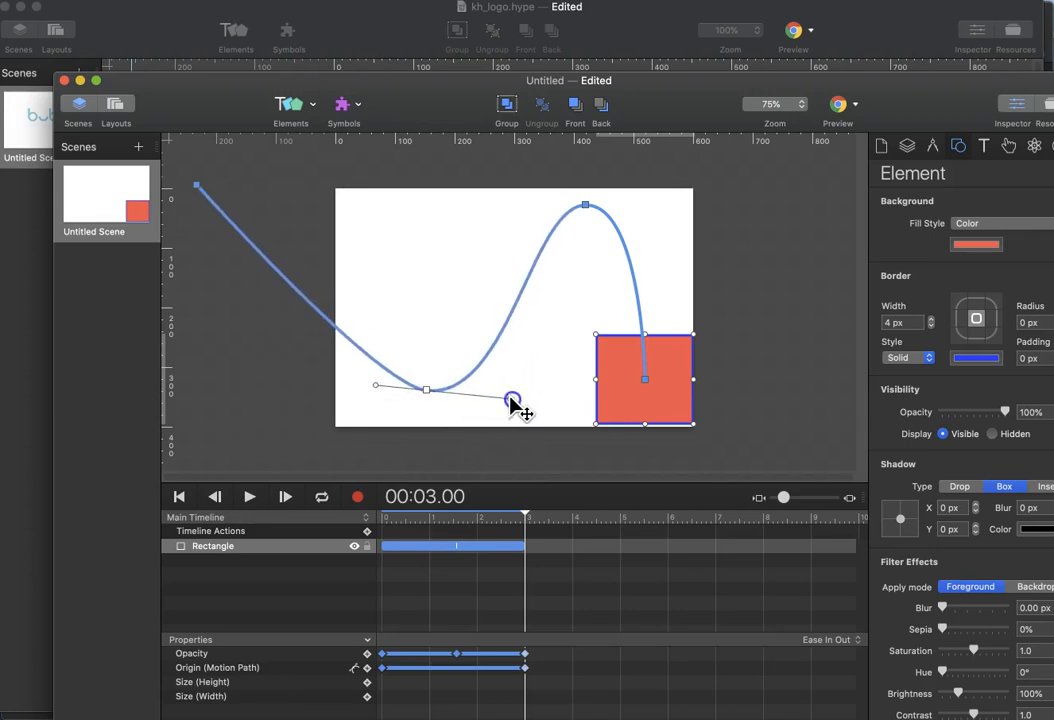
left_click_drag(512, 404, 558, 210)
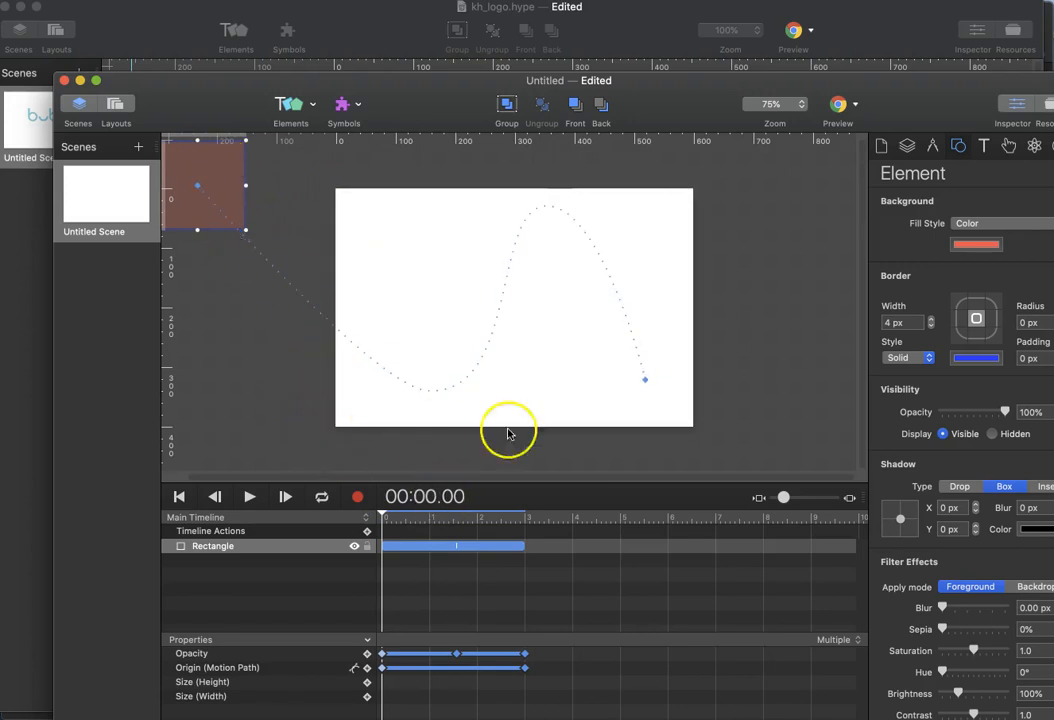
mouse_move(1044, 400)
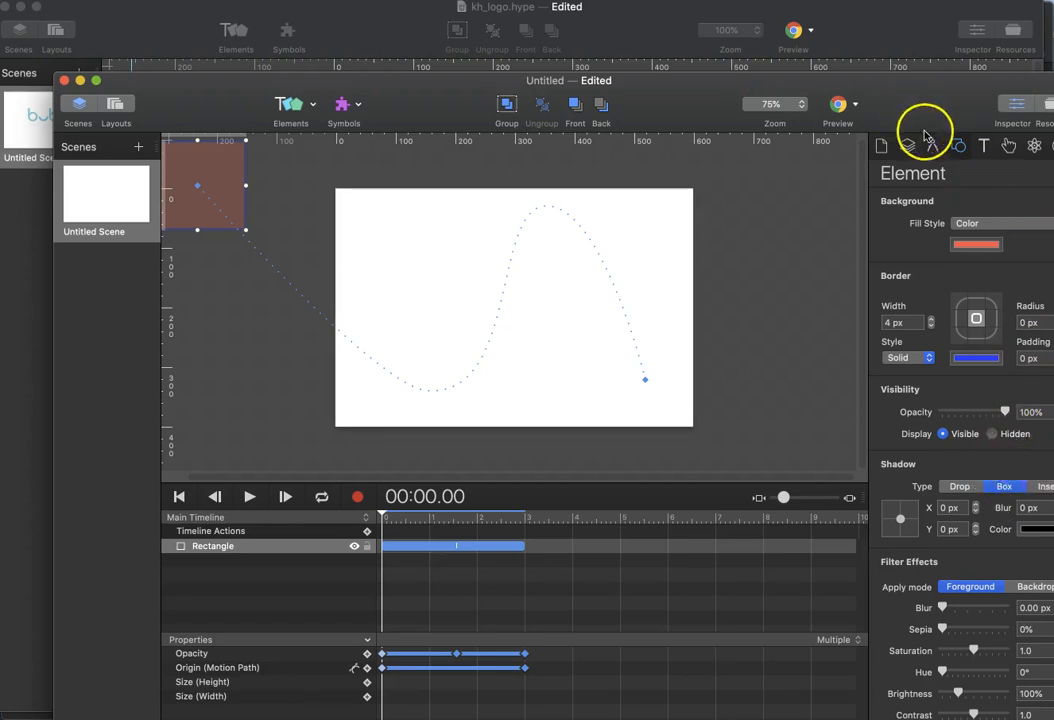
left_click(908, 144)
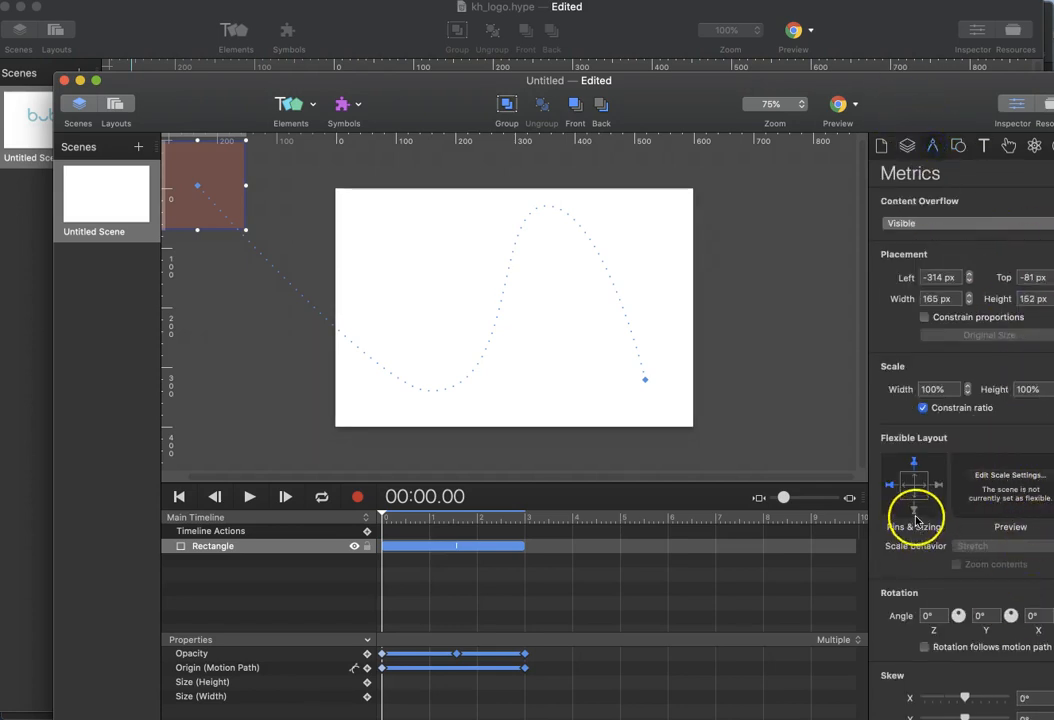
mouse_move(970, 504)
type("20")
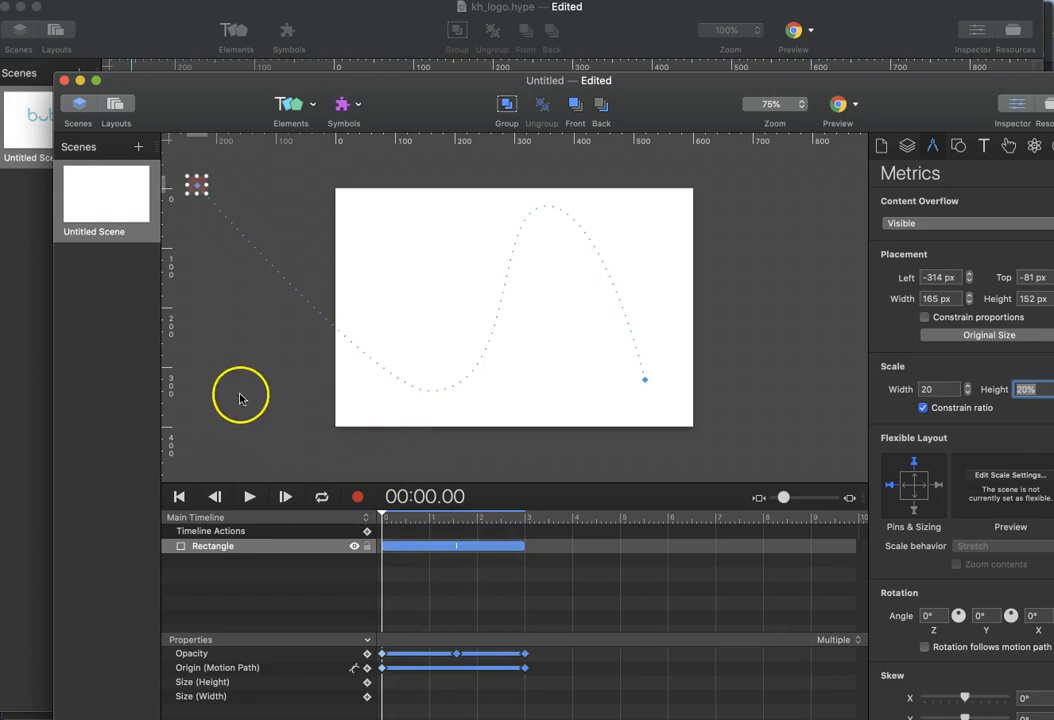
mouse_move(276, 188)
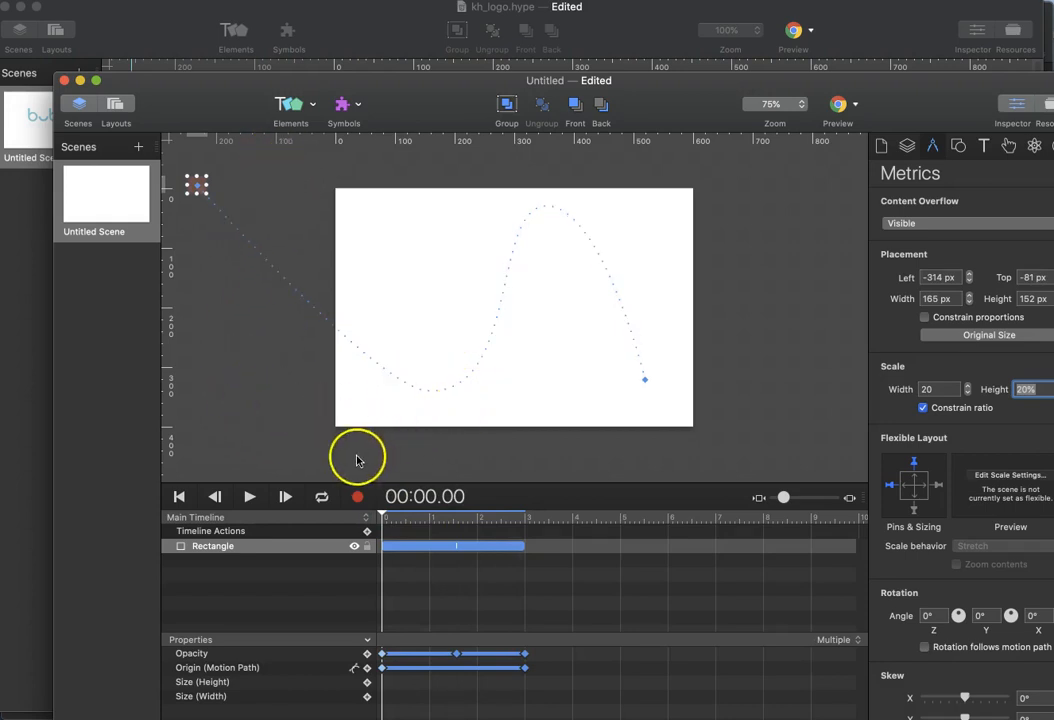
Record a keyframe at 3 seconds with Scale at 100%, then end keyframe recording.
left_click(356, 496)
type("100")
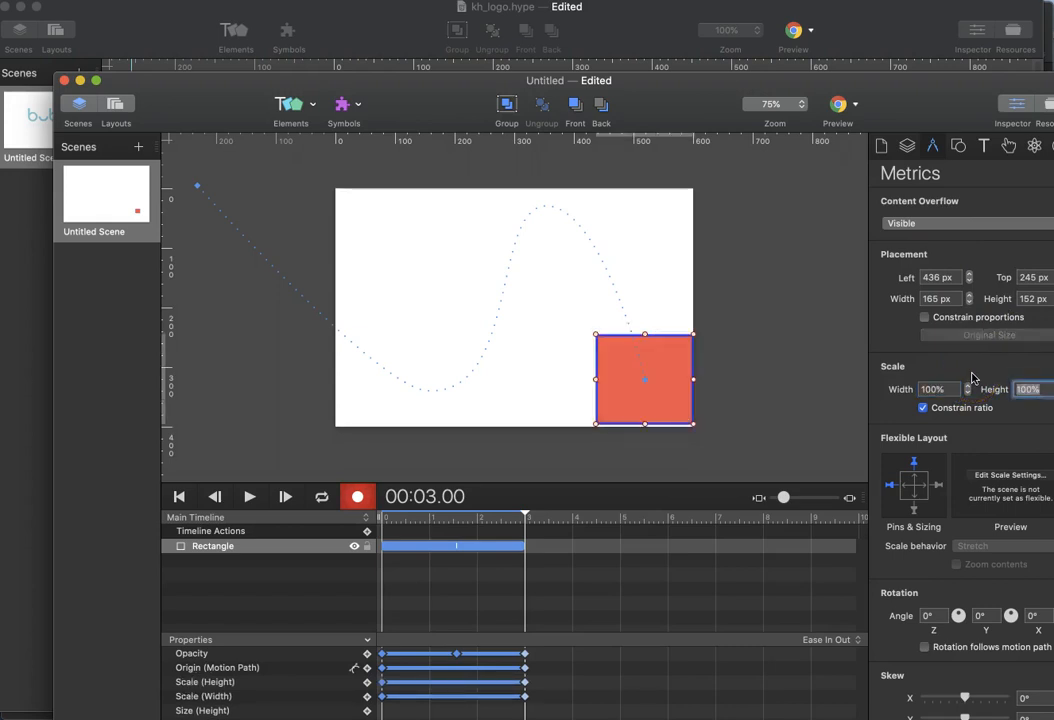
left_click(356, 496)
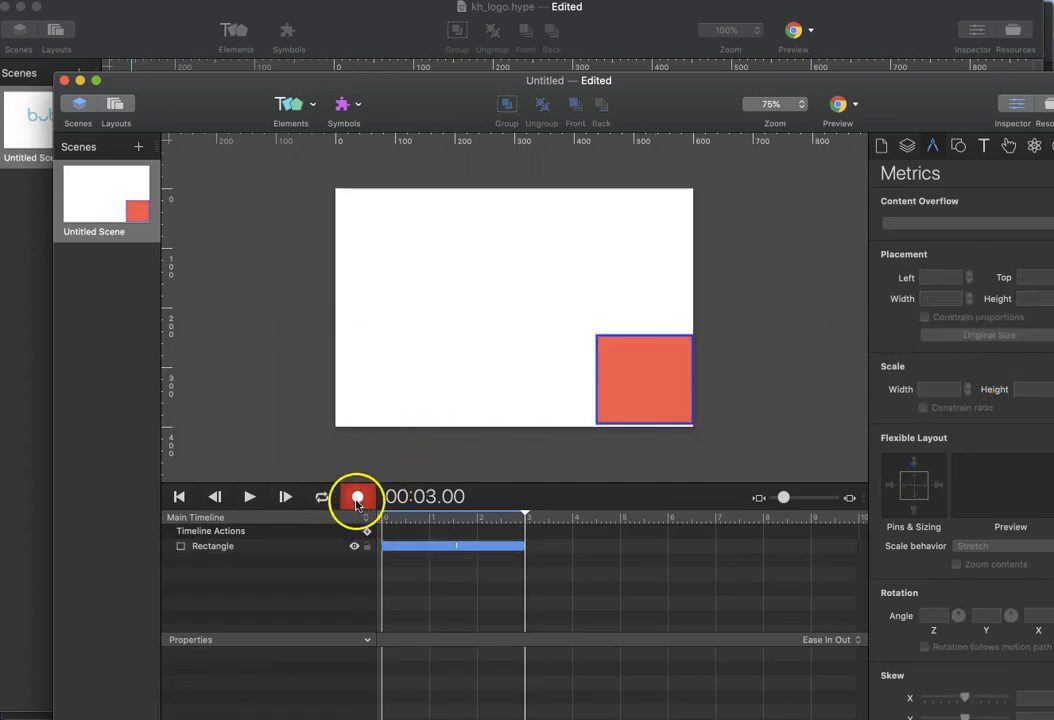